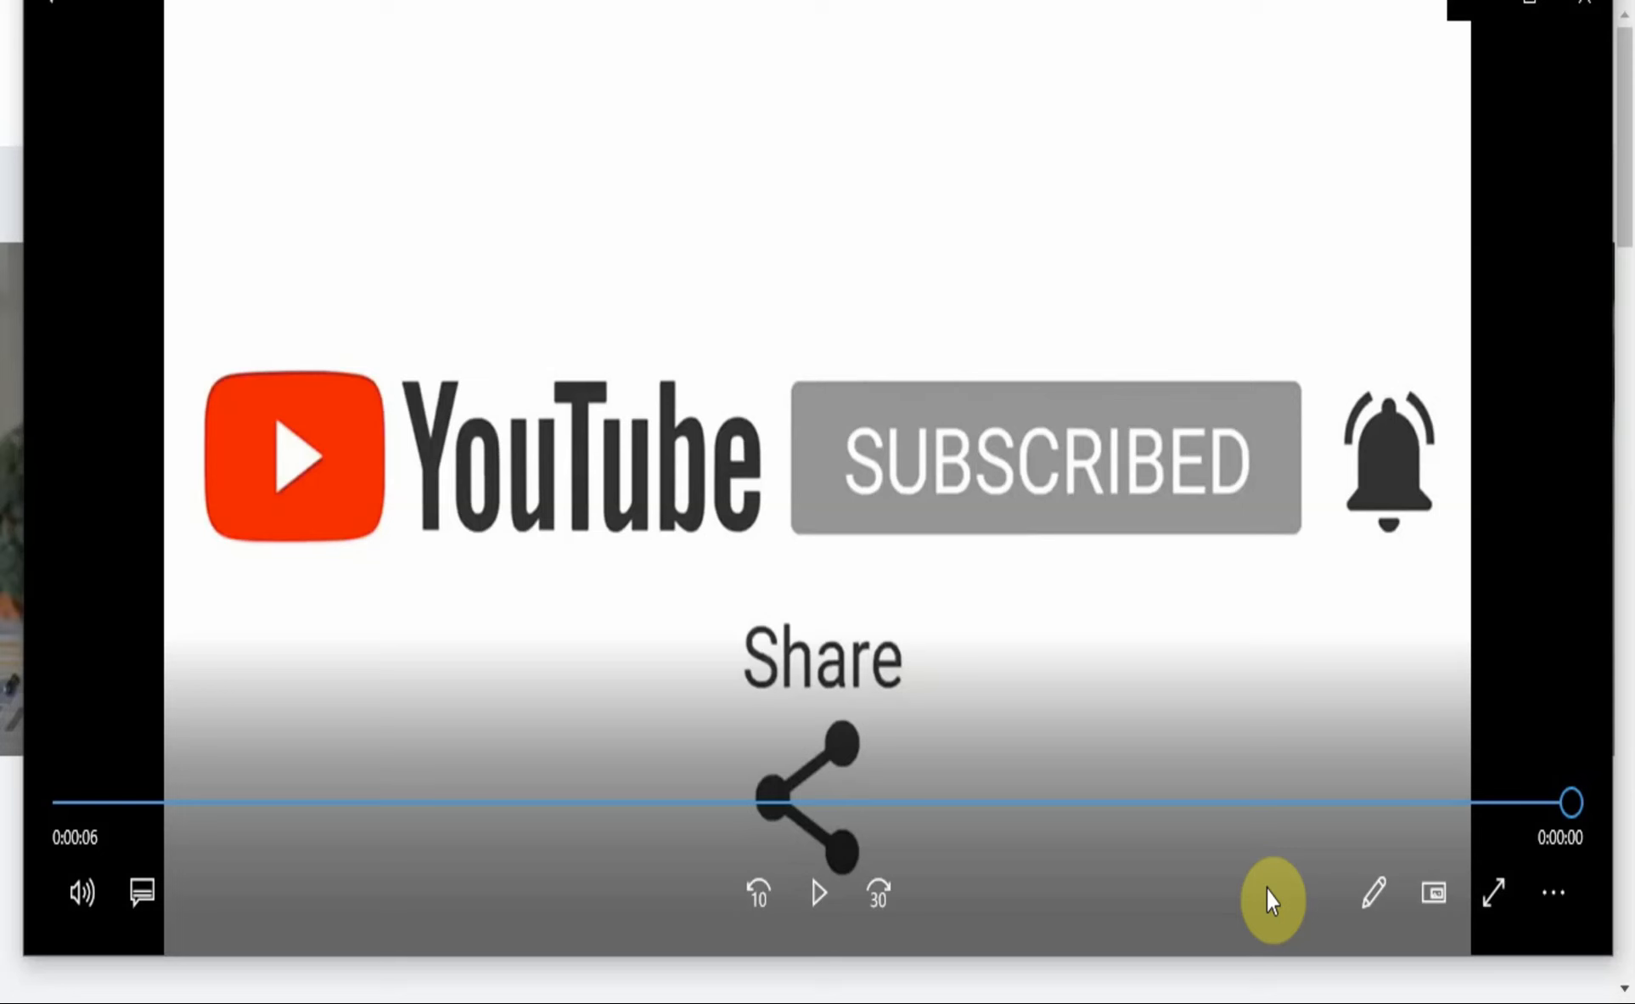
# Step: Read the Care Coordinator I posting from Job Summary and General Duties down to General Knowledge, Skills & Abilities
pyautogui.click(820, 891)
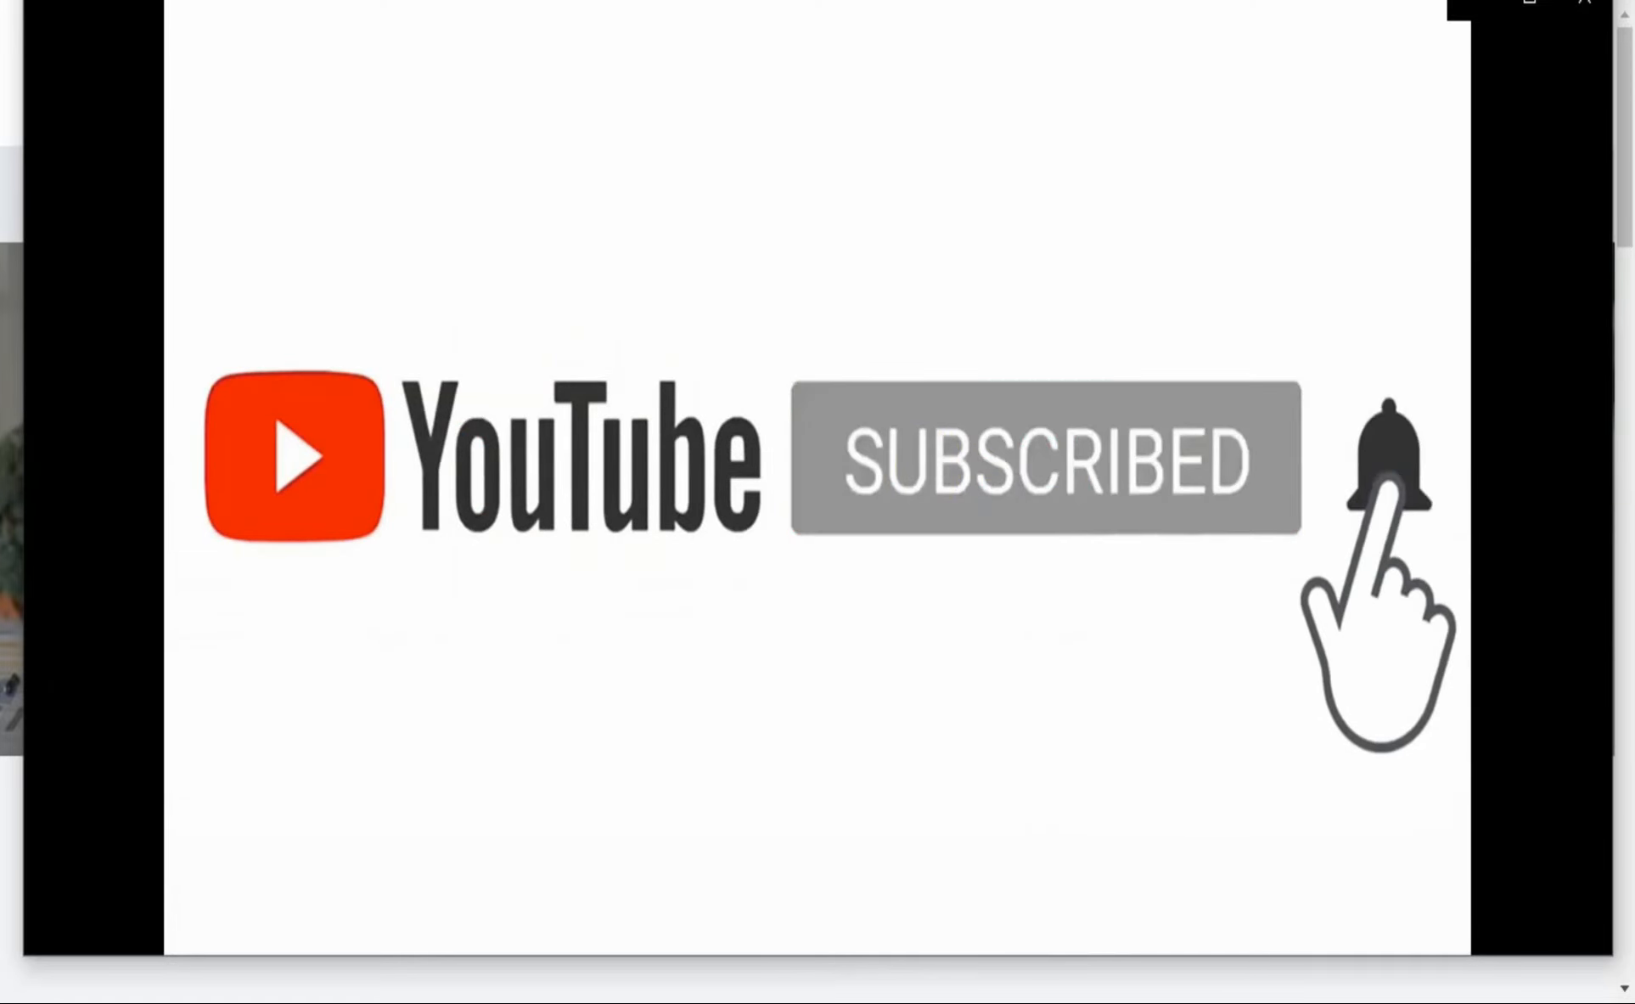
pyautogui.click(1387, 463)
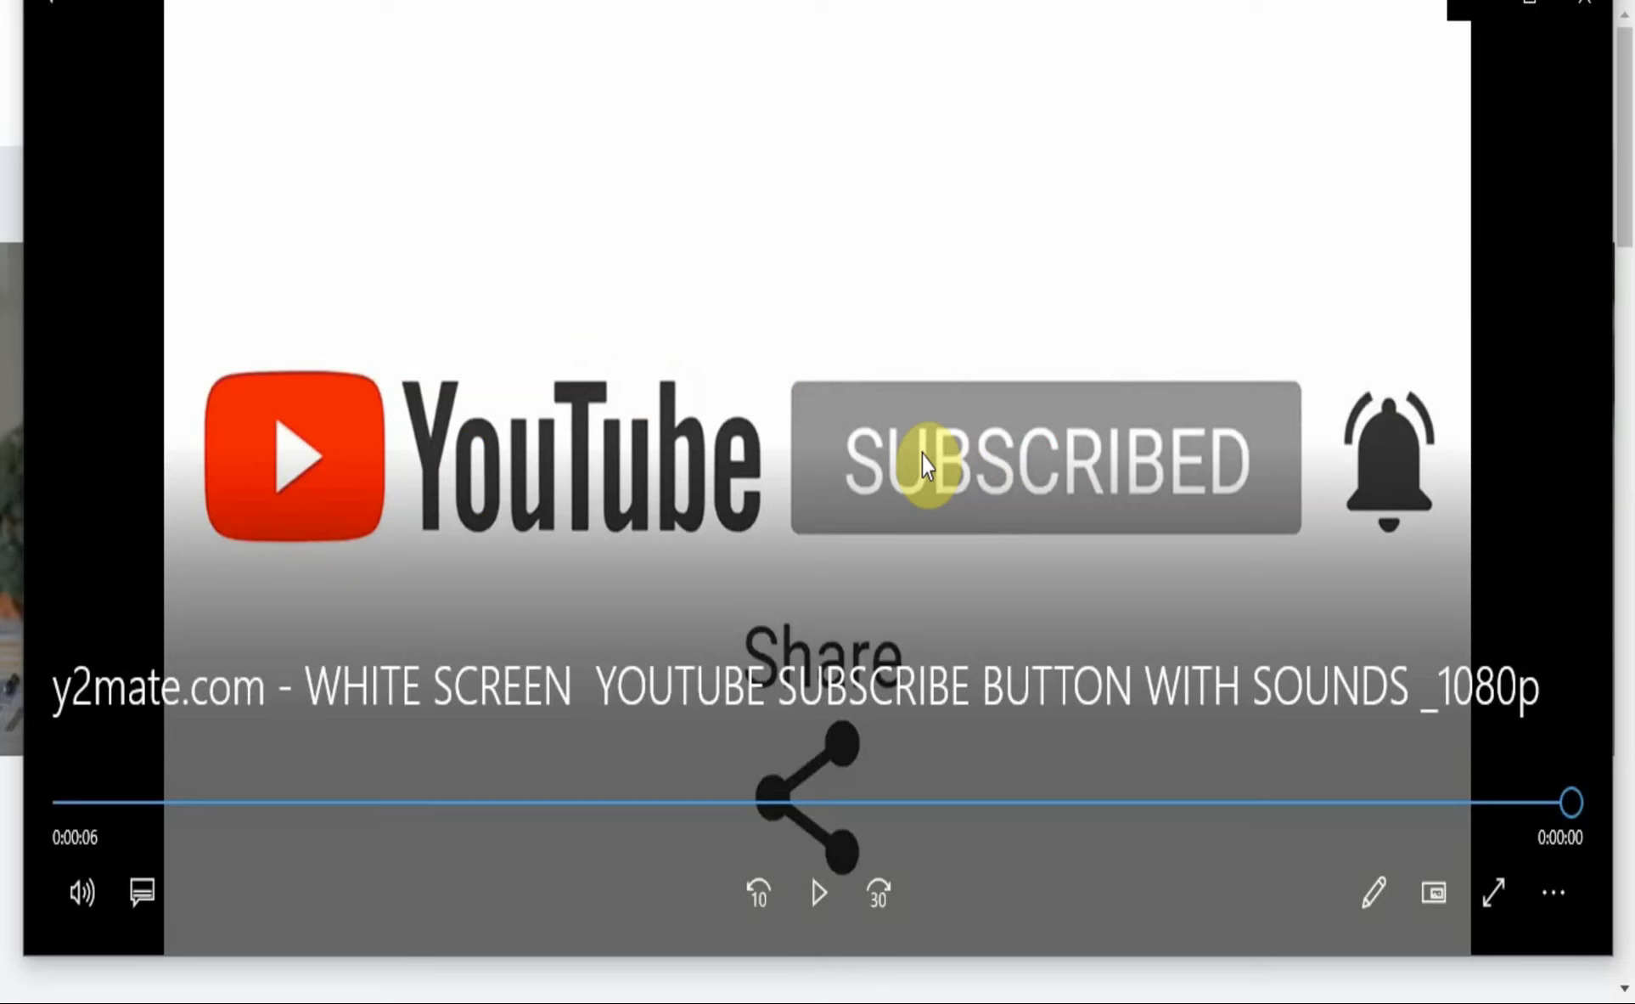
pyautogui.moveTo(1476, 8)
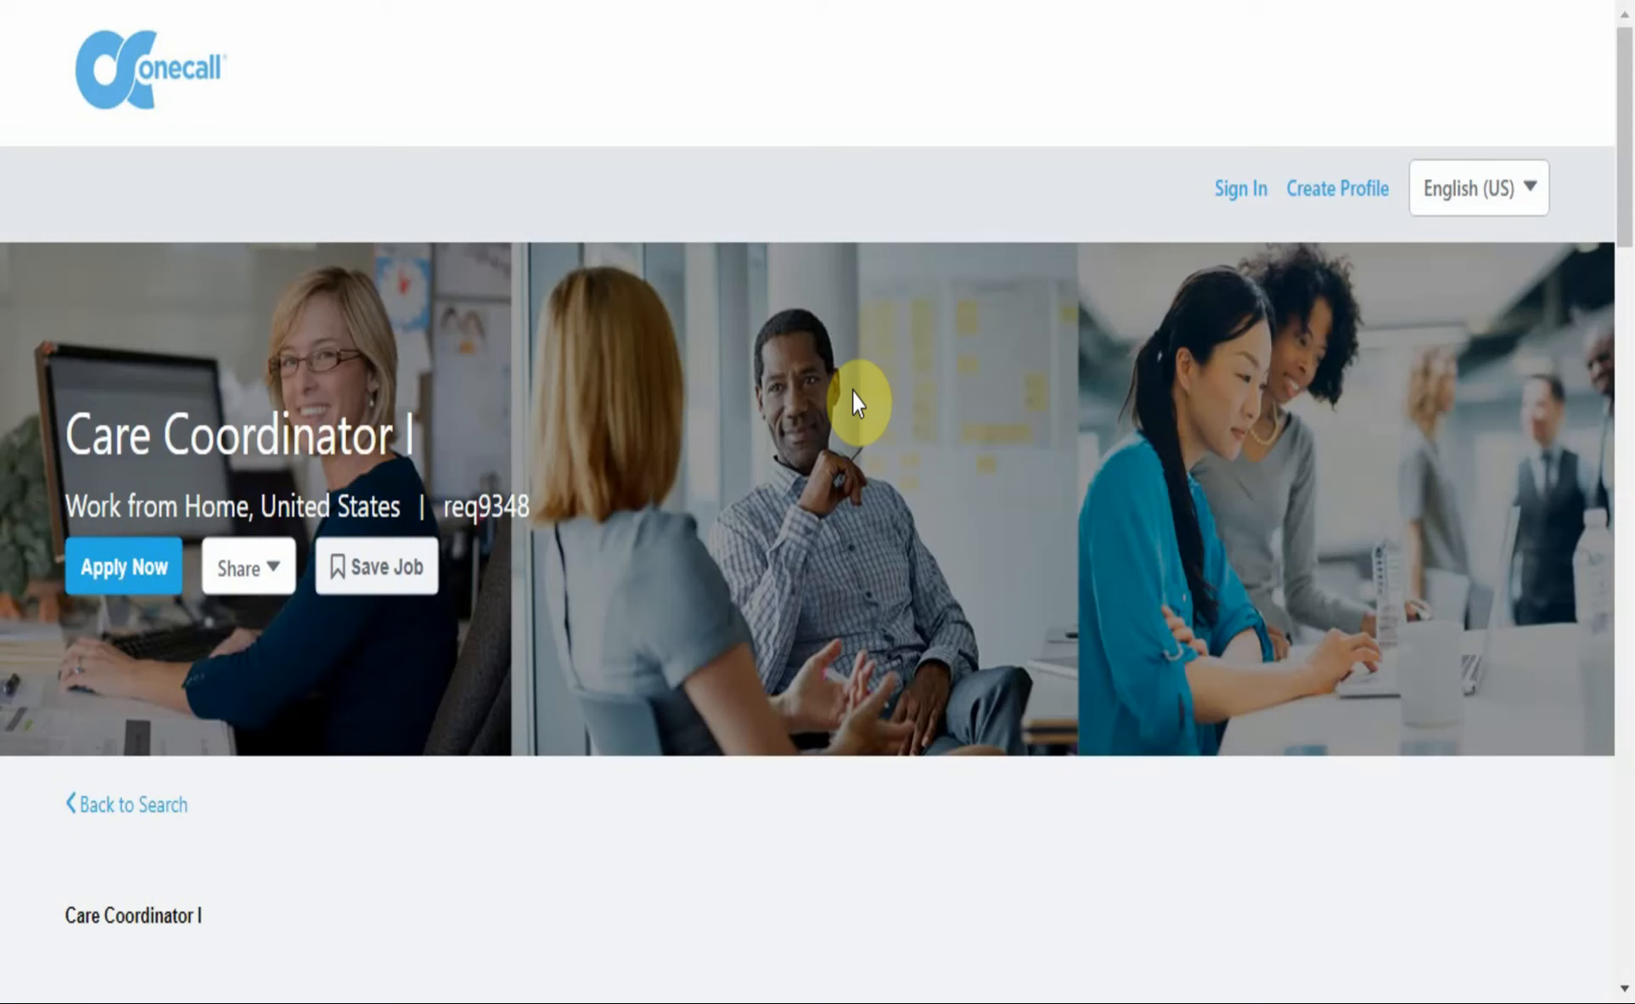
pyautogui.moveTo(858, 402)
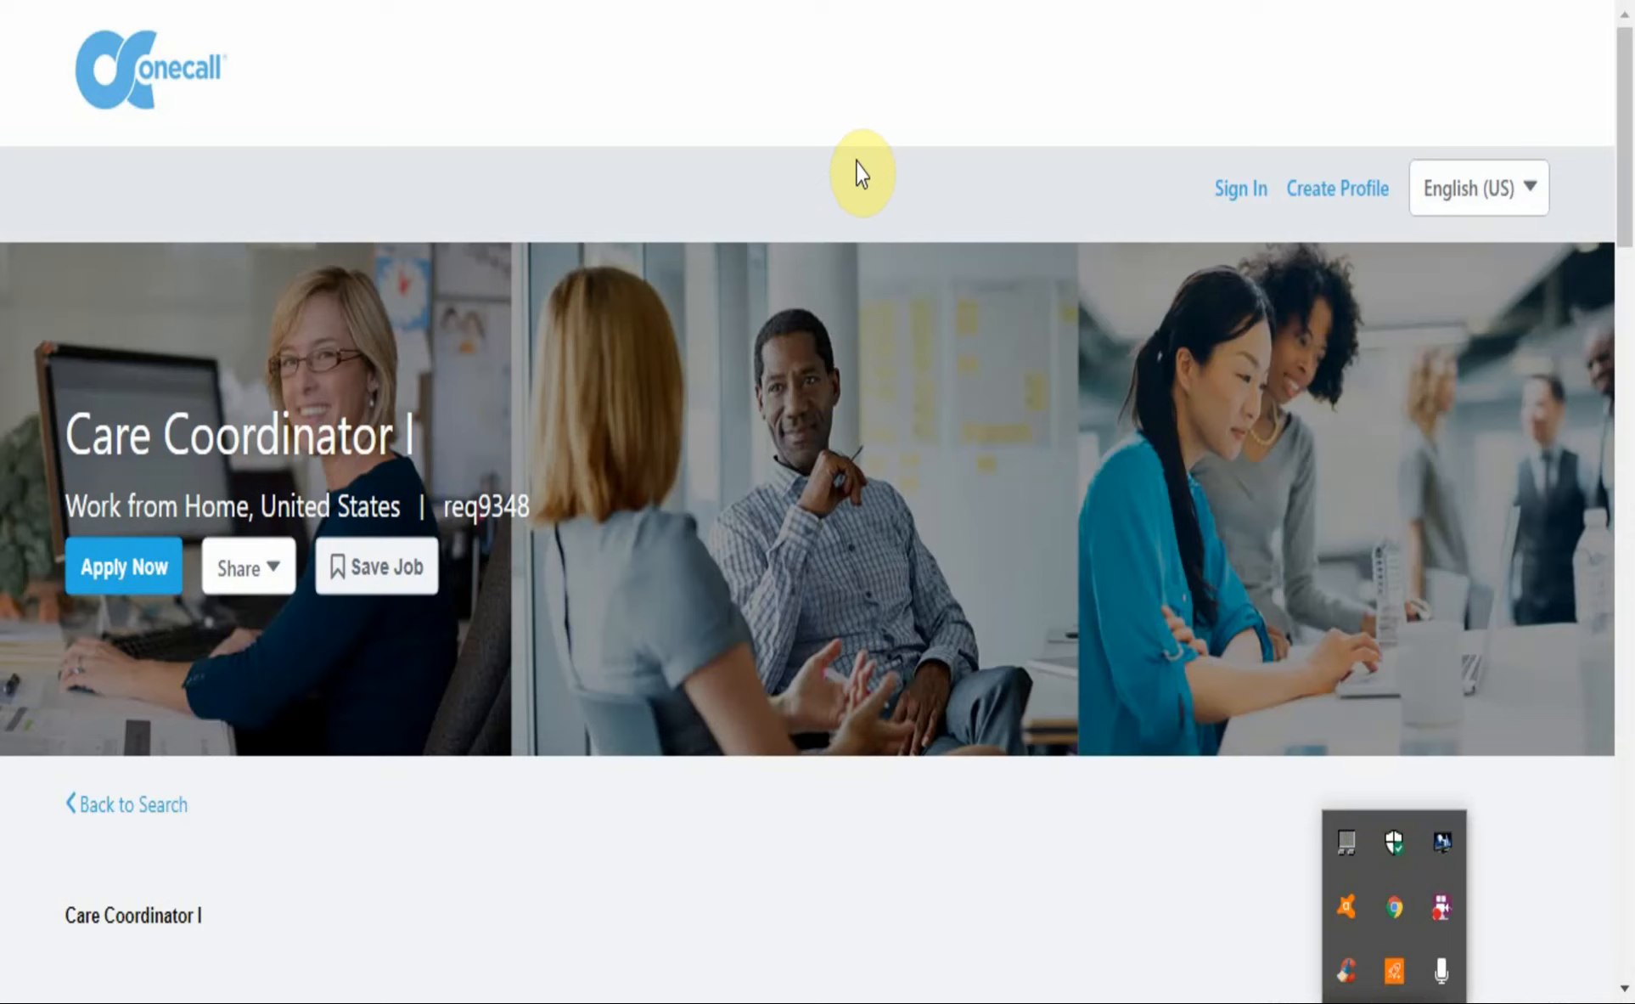
pyautogui.scroll(-3)
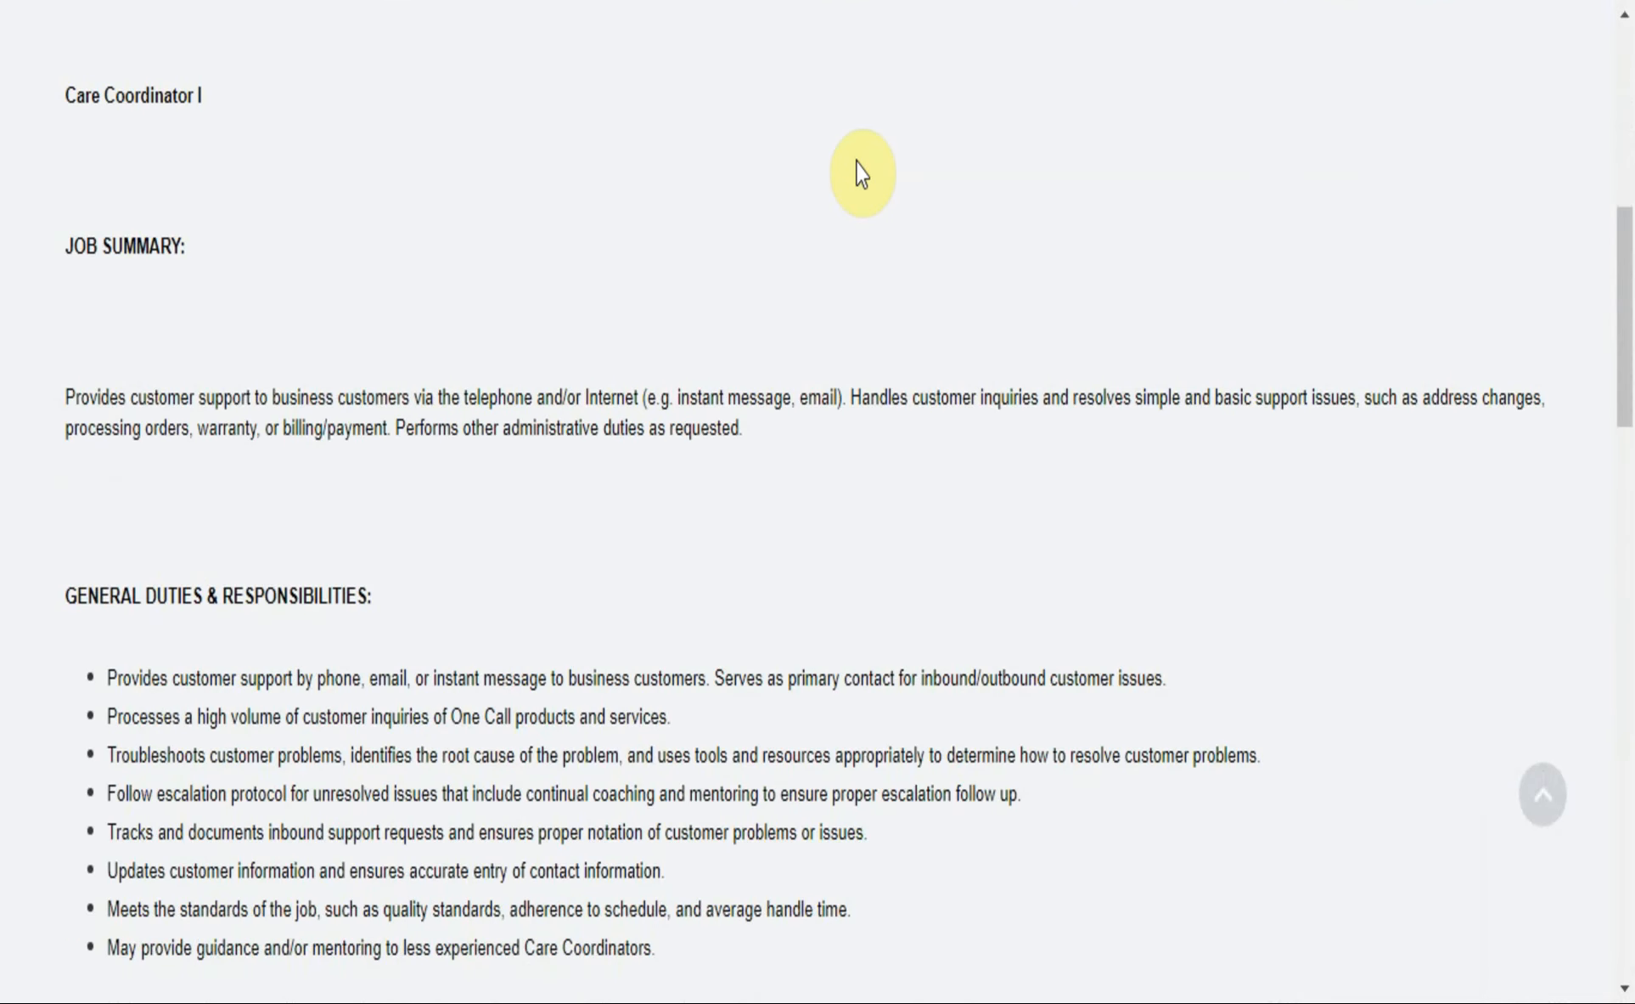
pyautogui.scroll(-3)
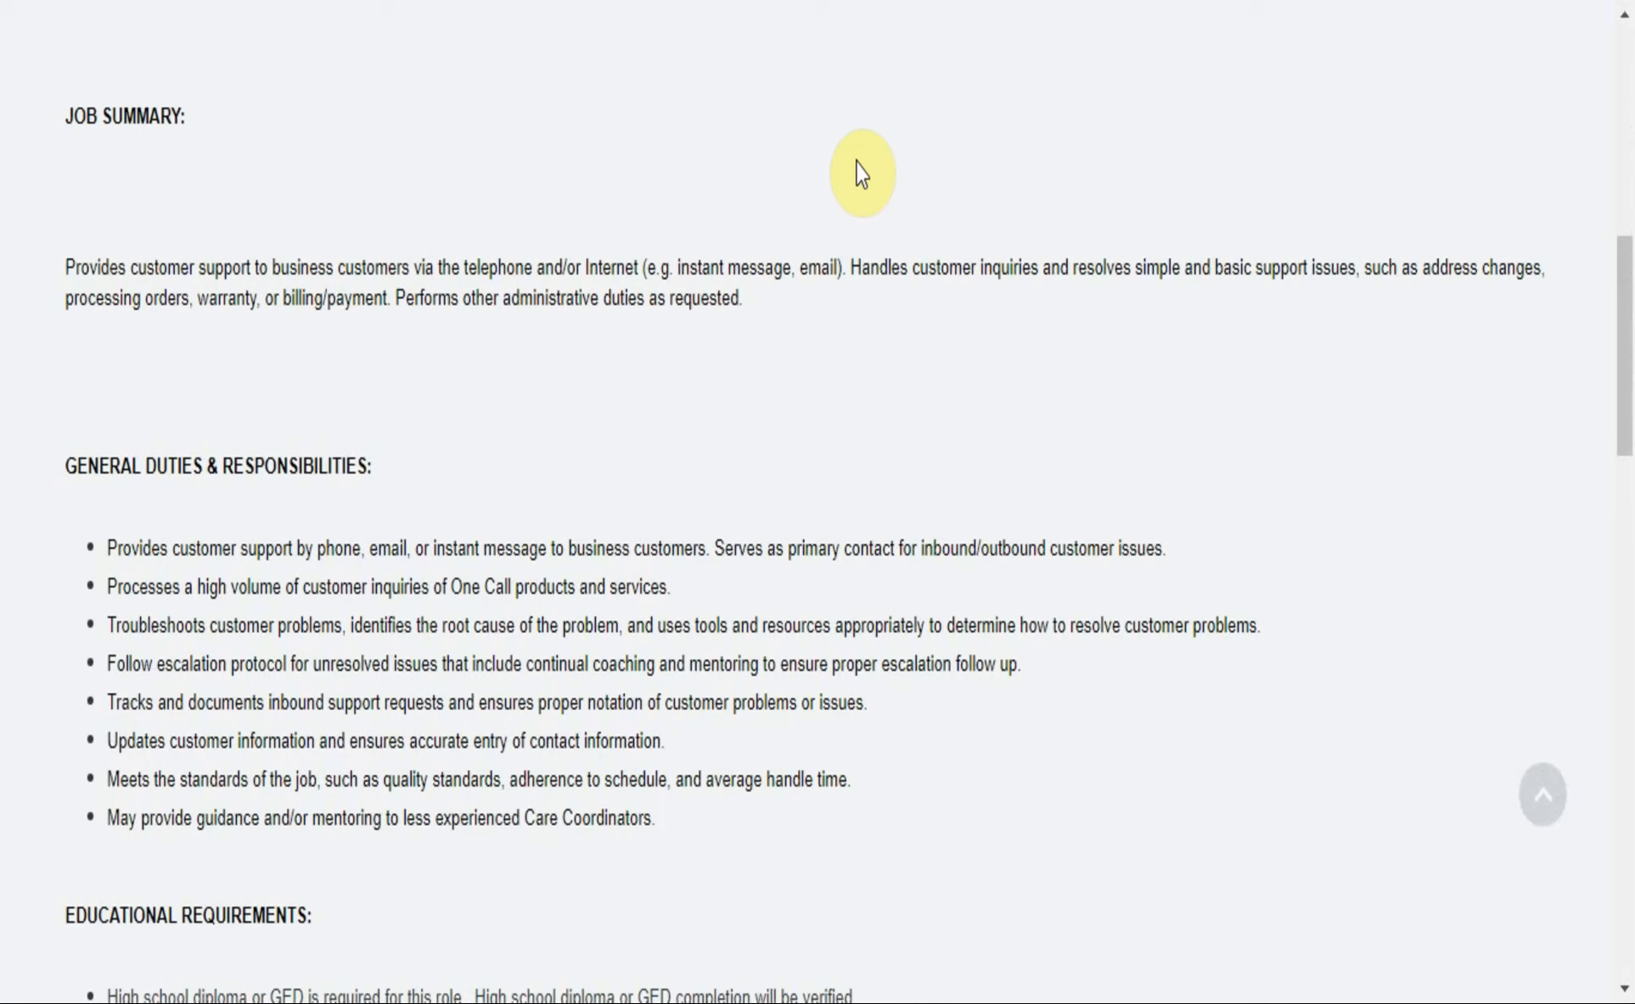
pyautogui.scroll(-3)
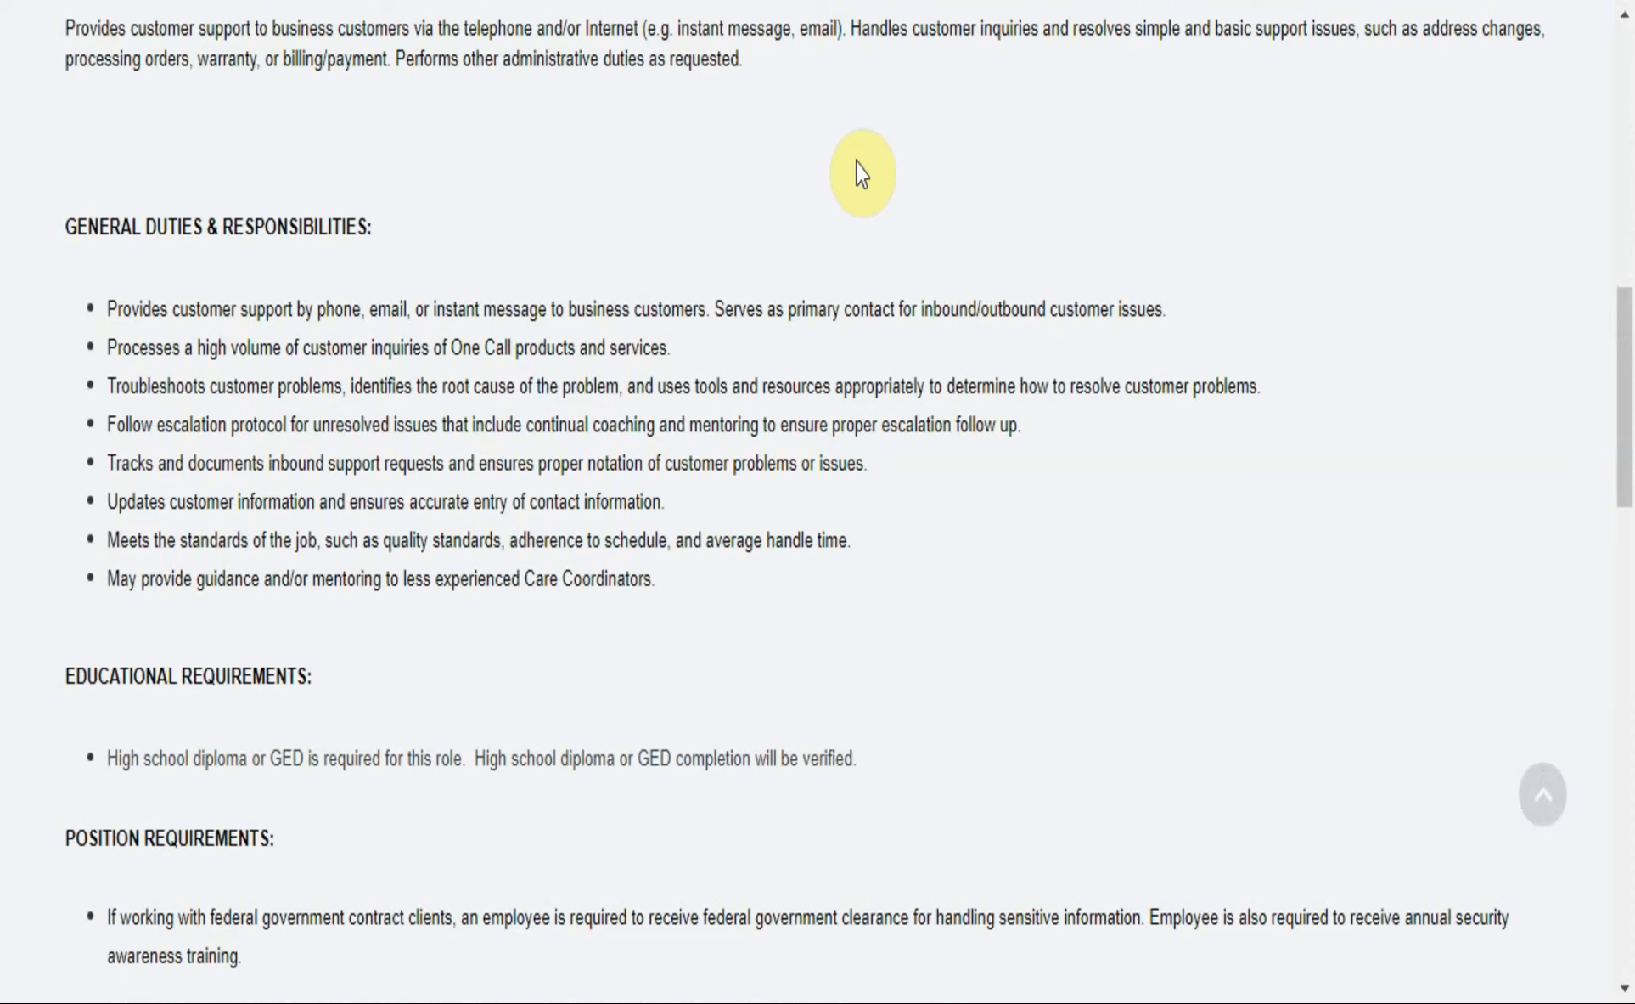
pyautogui.scroll(-3)
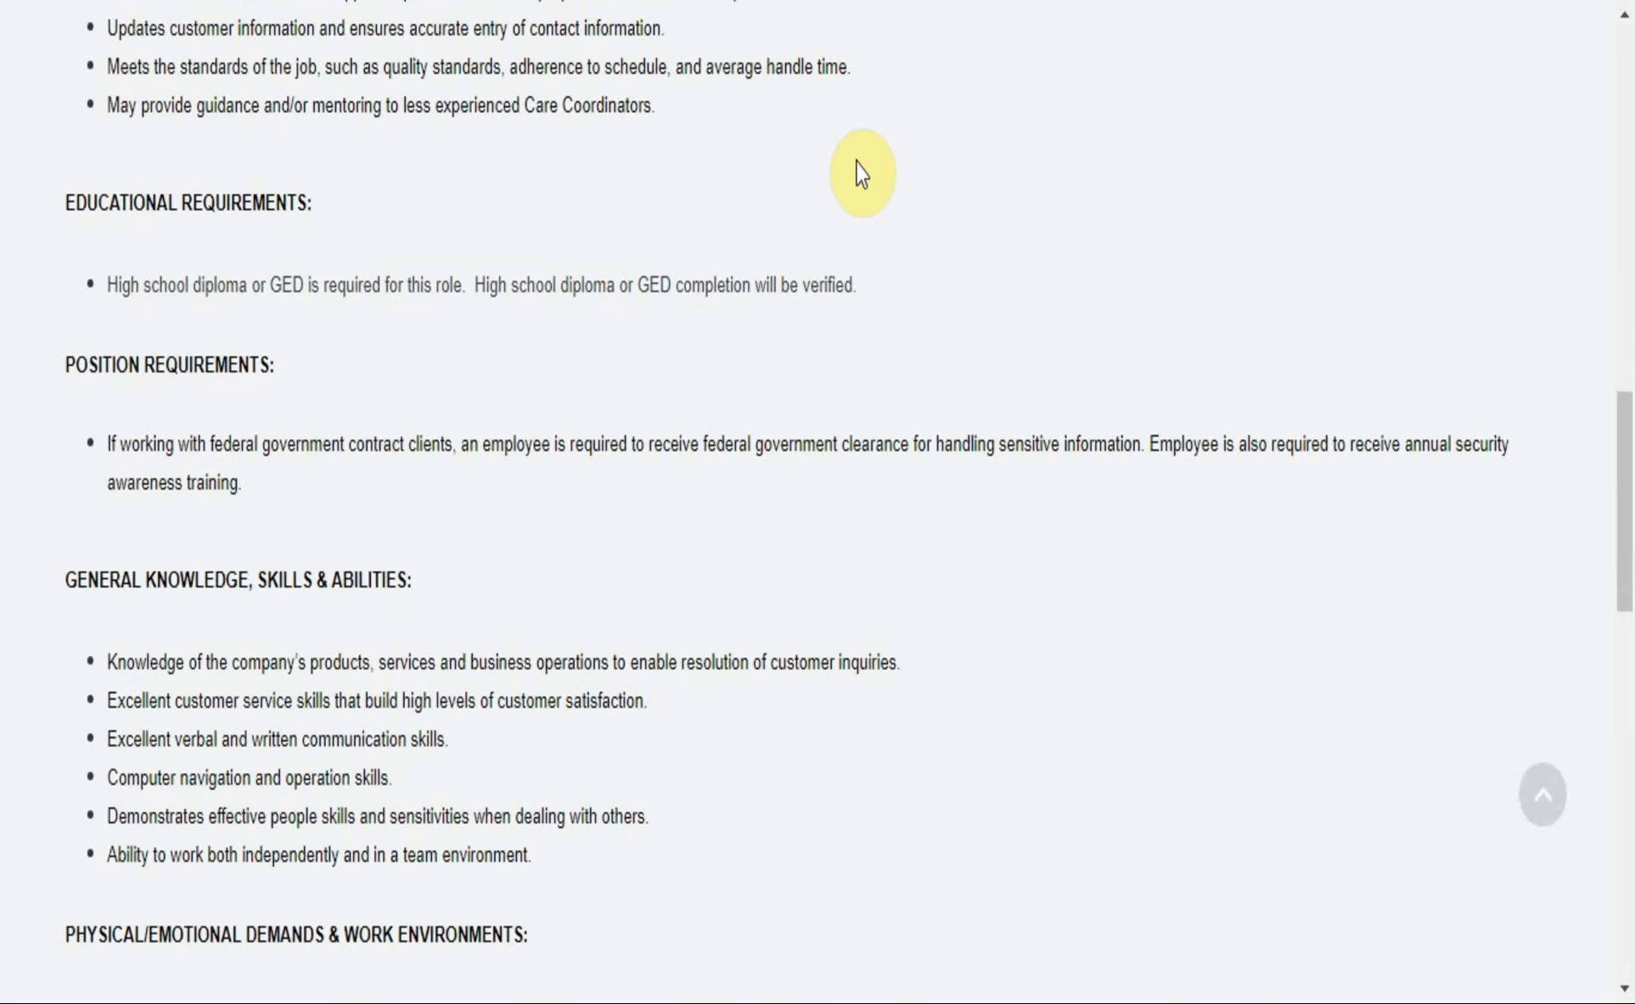
# Step: Read the Physical/Emotional Demands, the Care Coordinator I level description, EEO Employer and Work from Home location lines
pyautogui.scroll(-3)
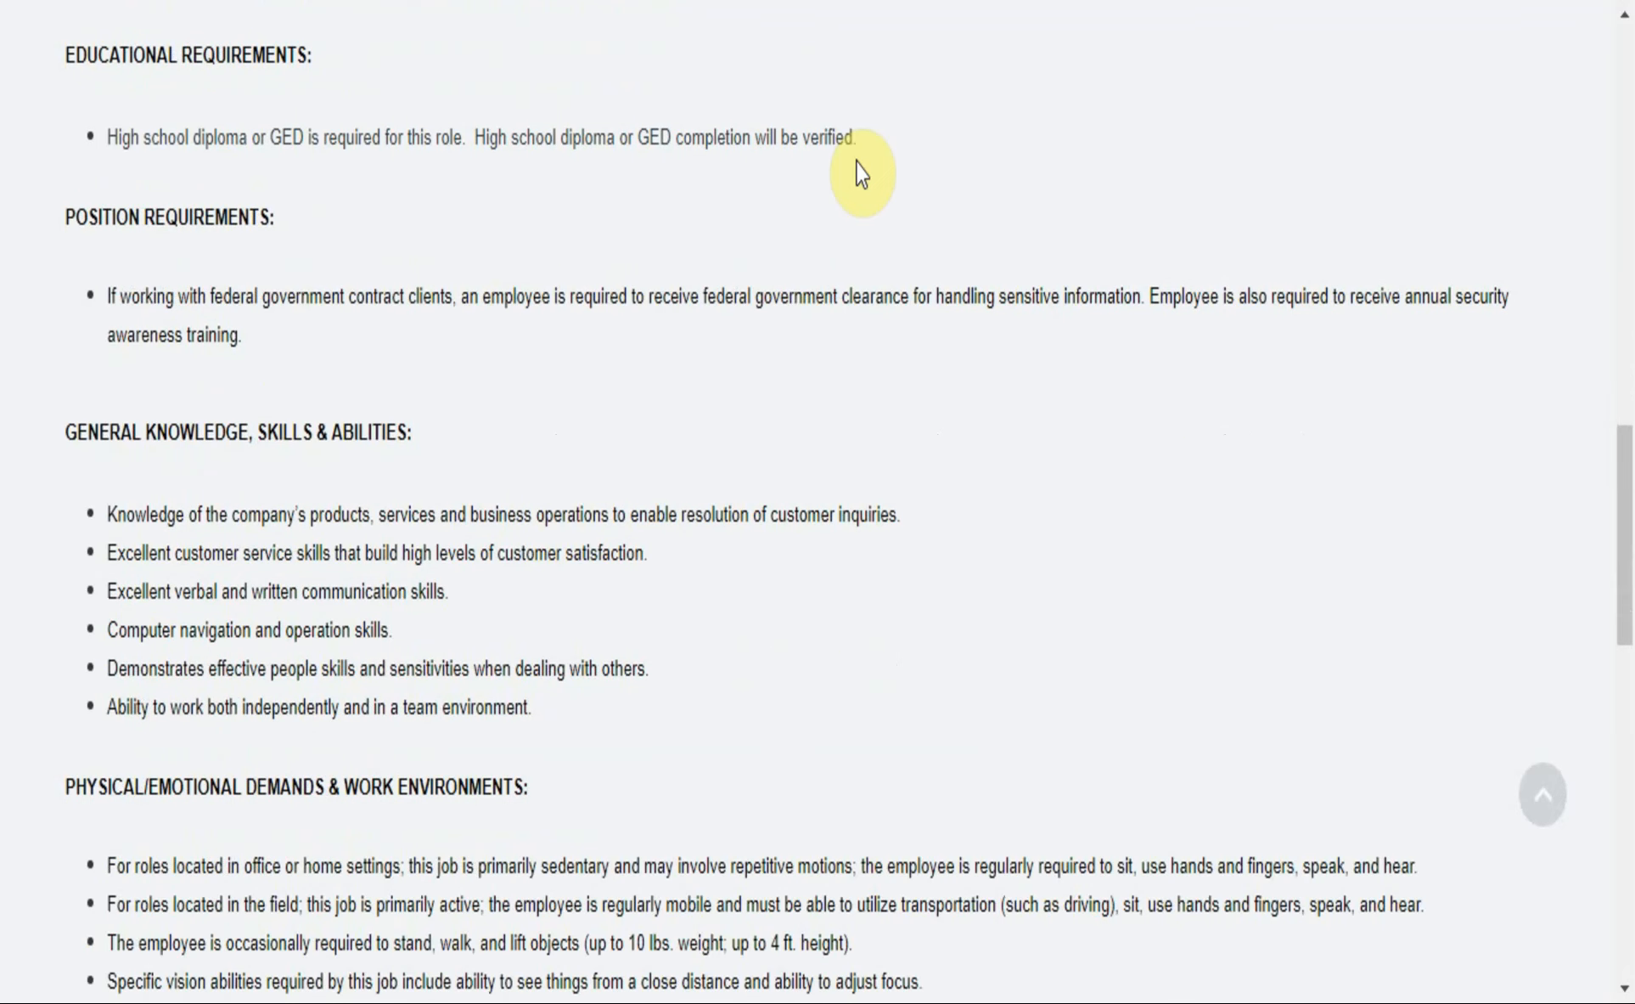
pyautogui.scroll(-3)
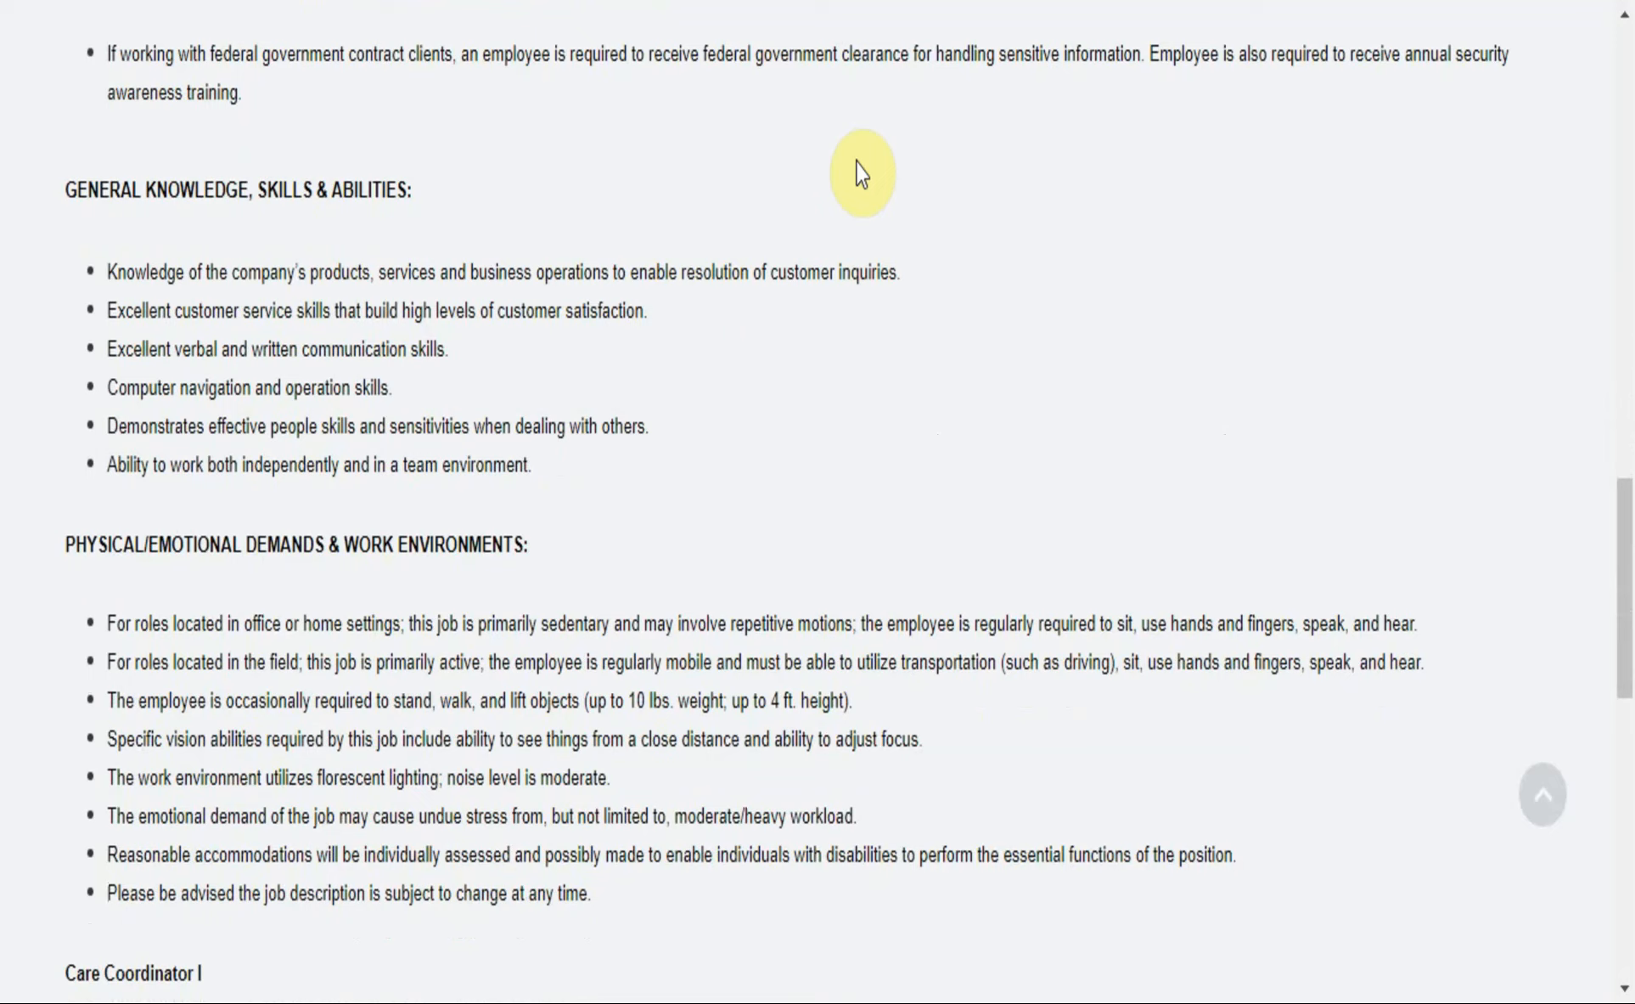
pyautogui.scroll(-3)
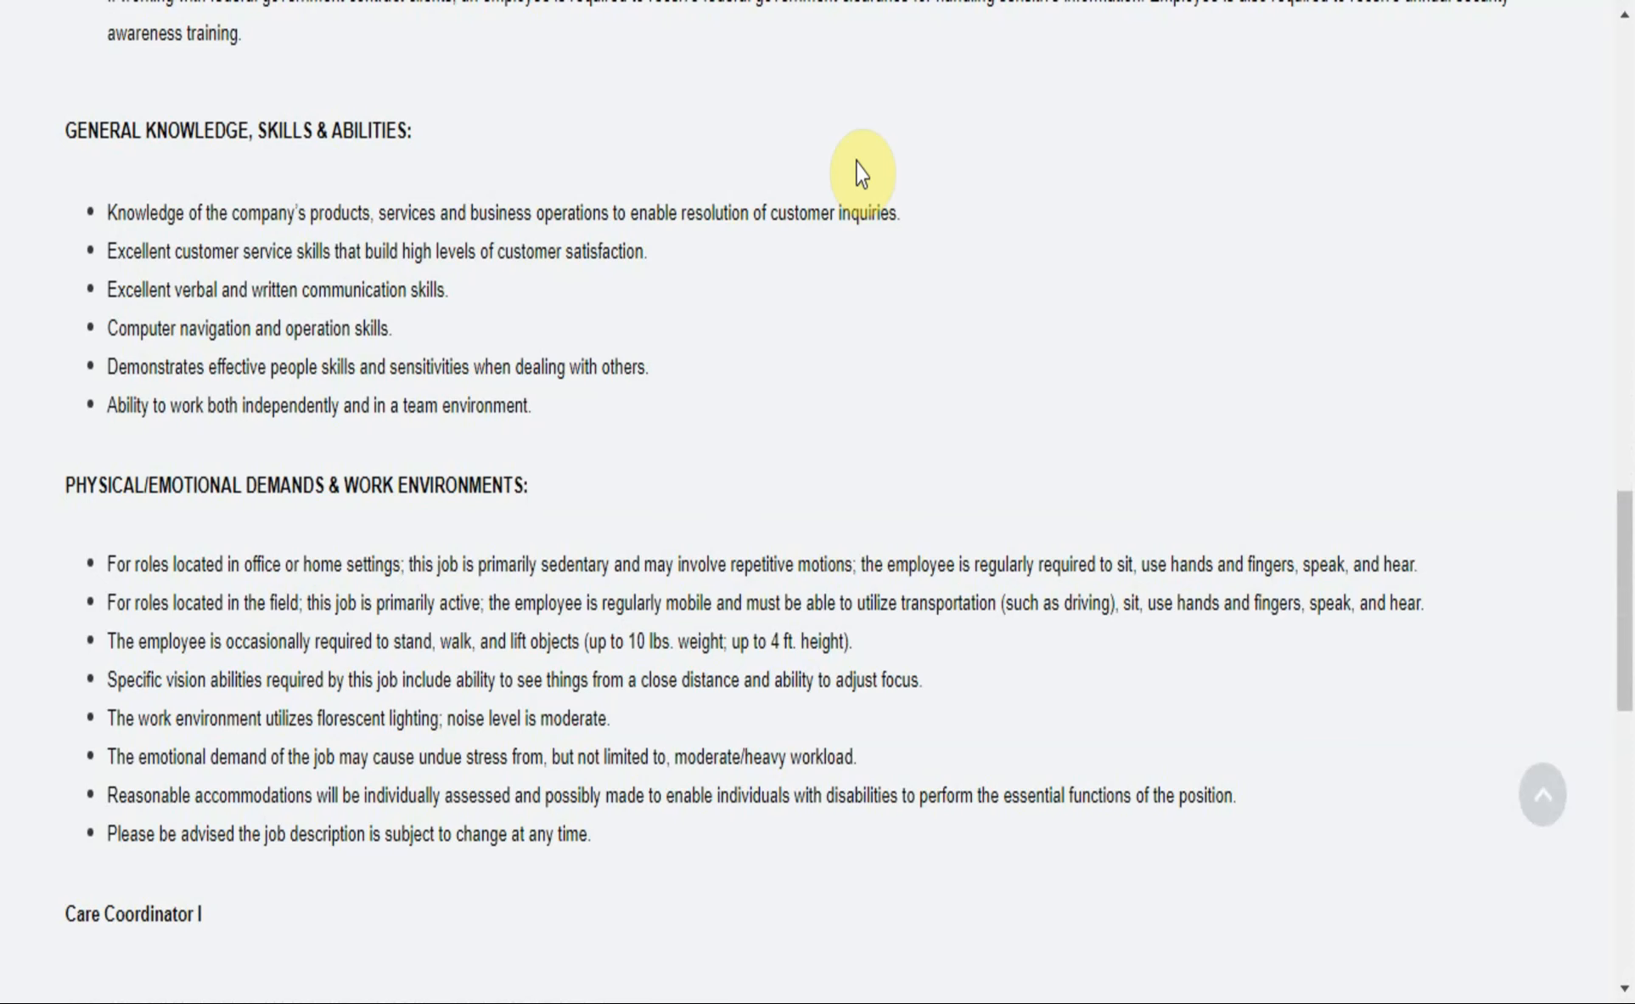
pyautogui.scroll(-3)
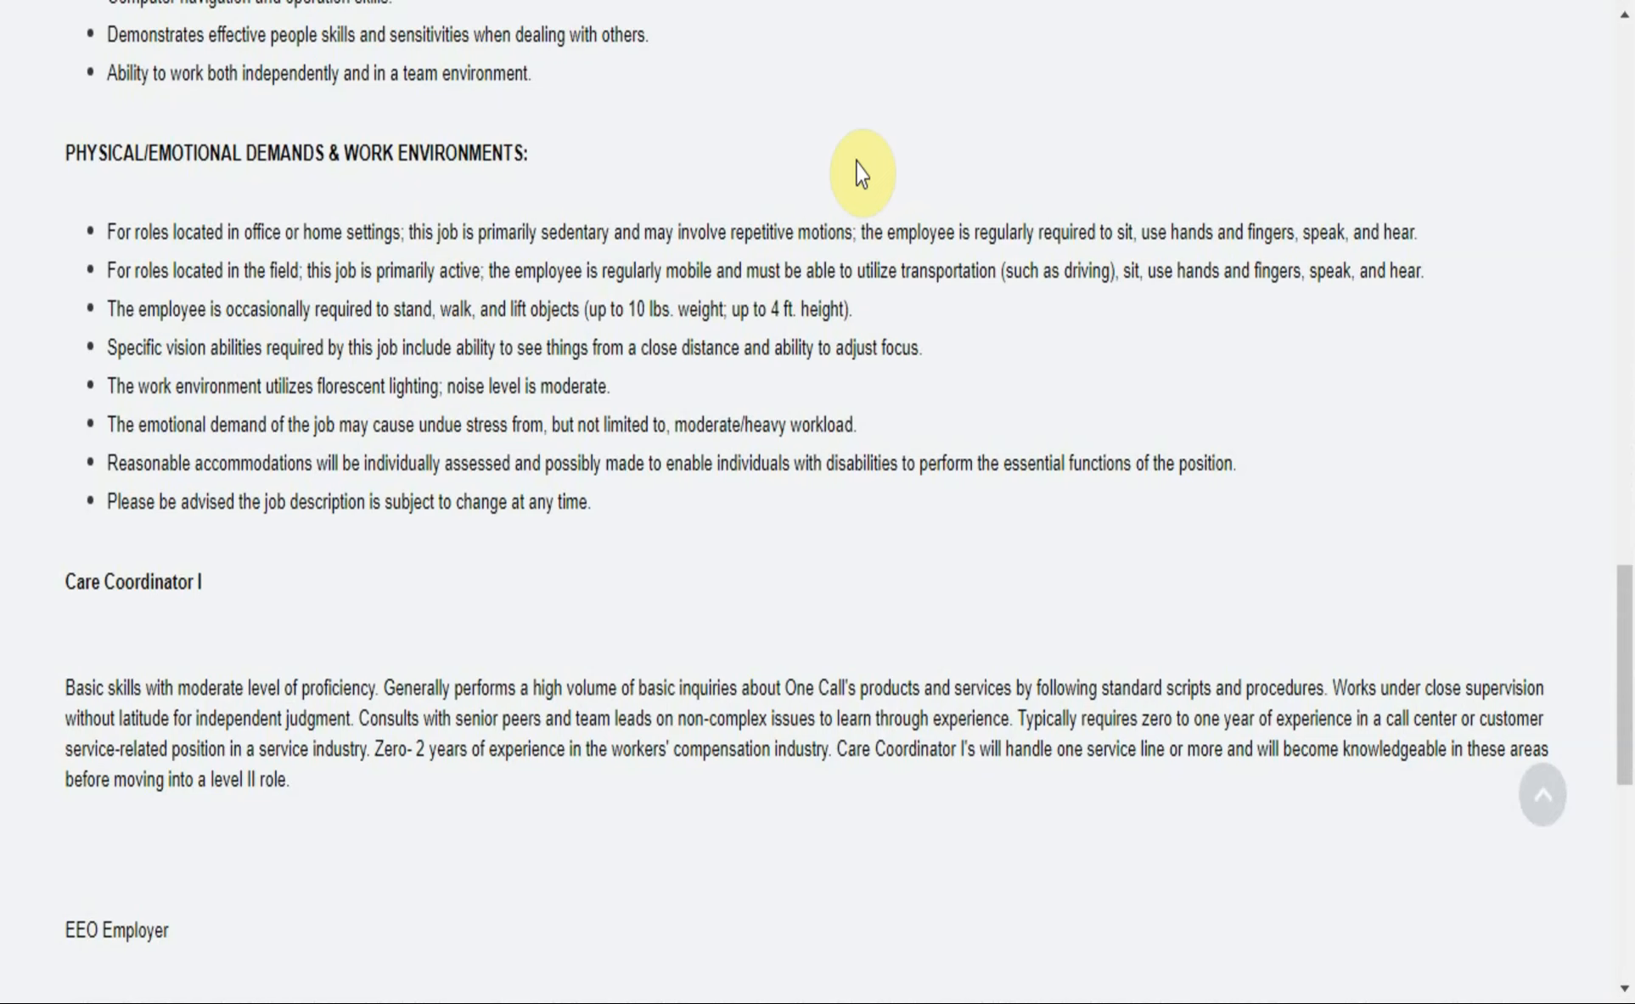
pyautogui.scroll(-3)
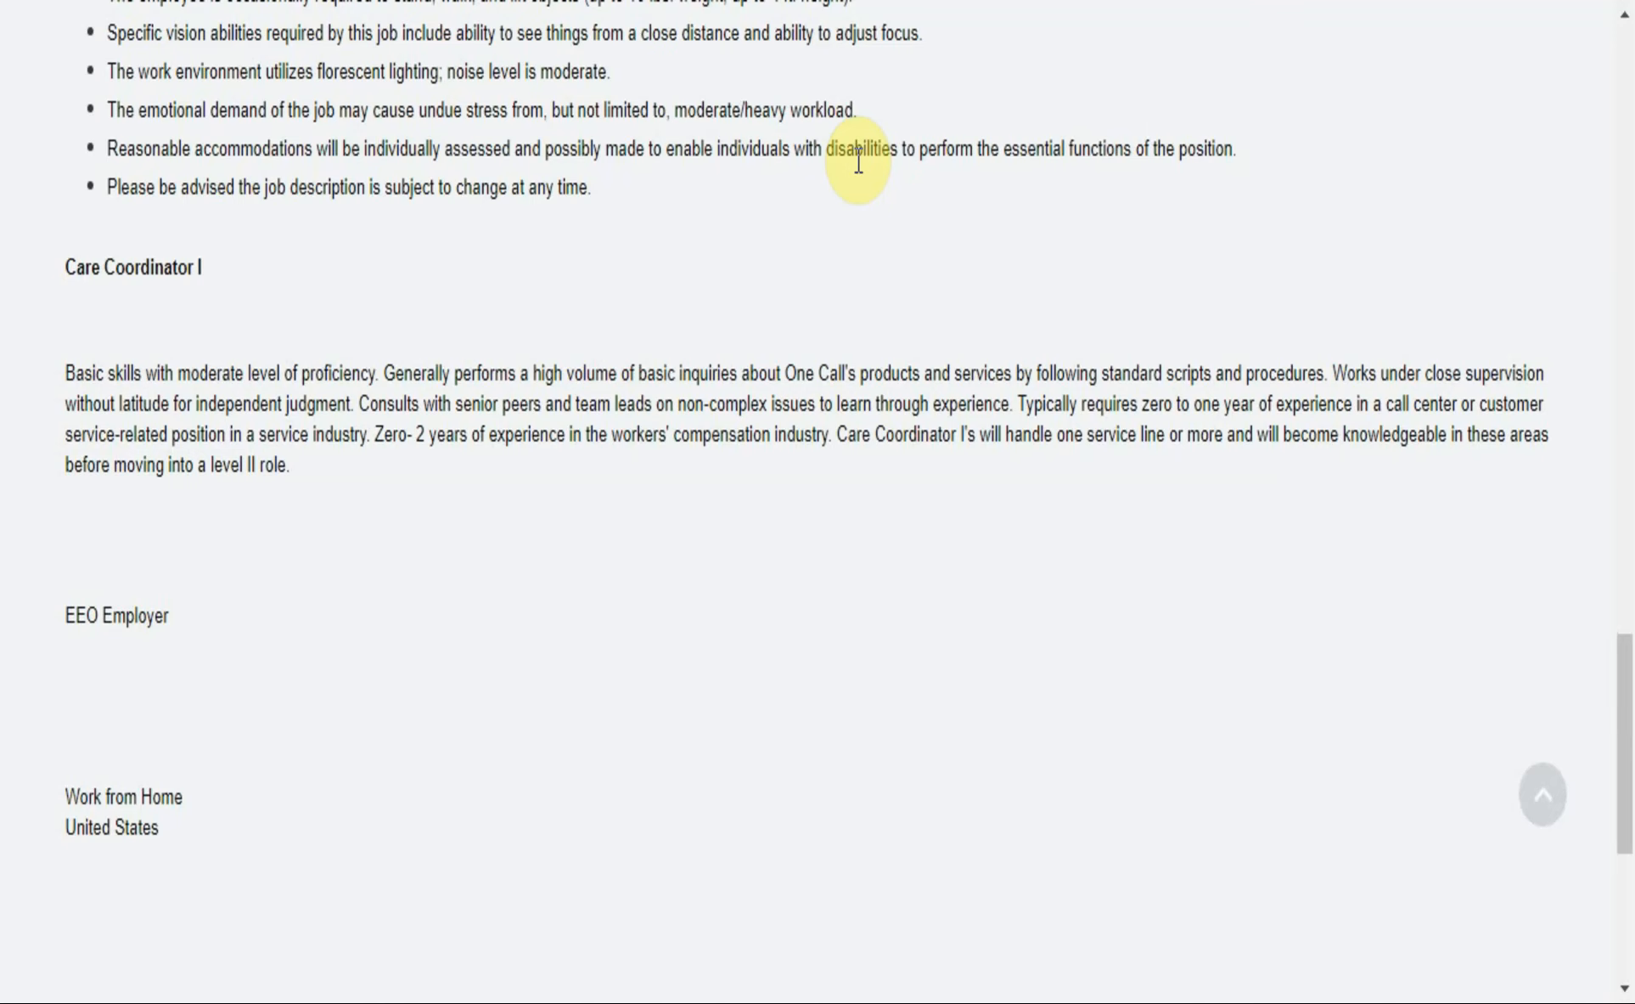
# Step: Reach the Apply Now, Share and Save Job buttons and the corporate headquarters footer
pyautogui.scroll(-3)
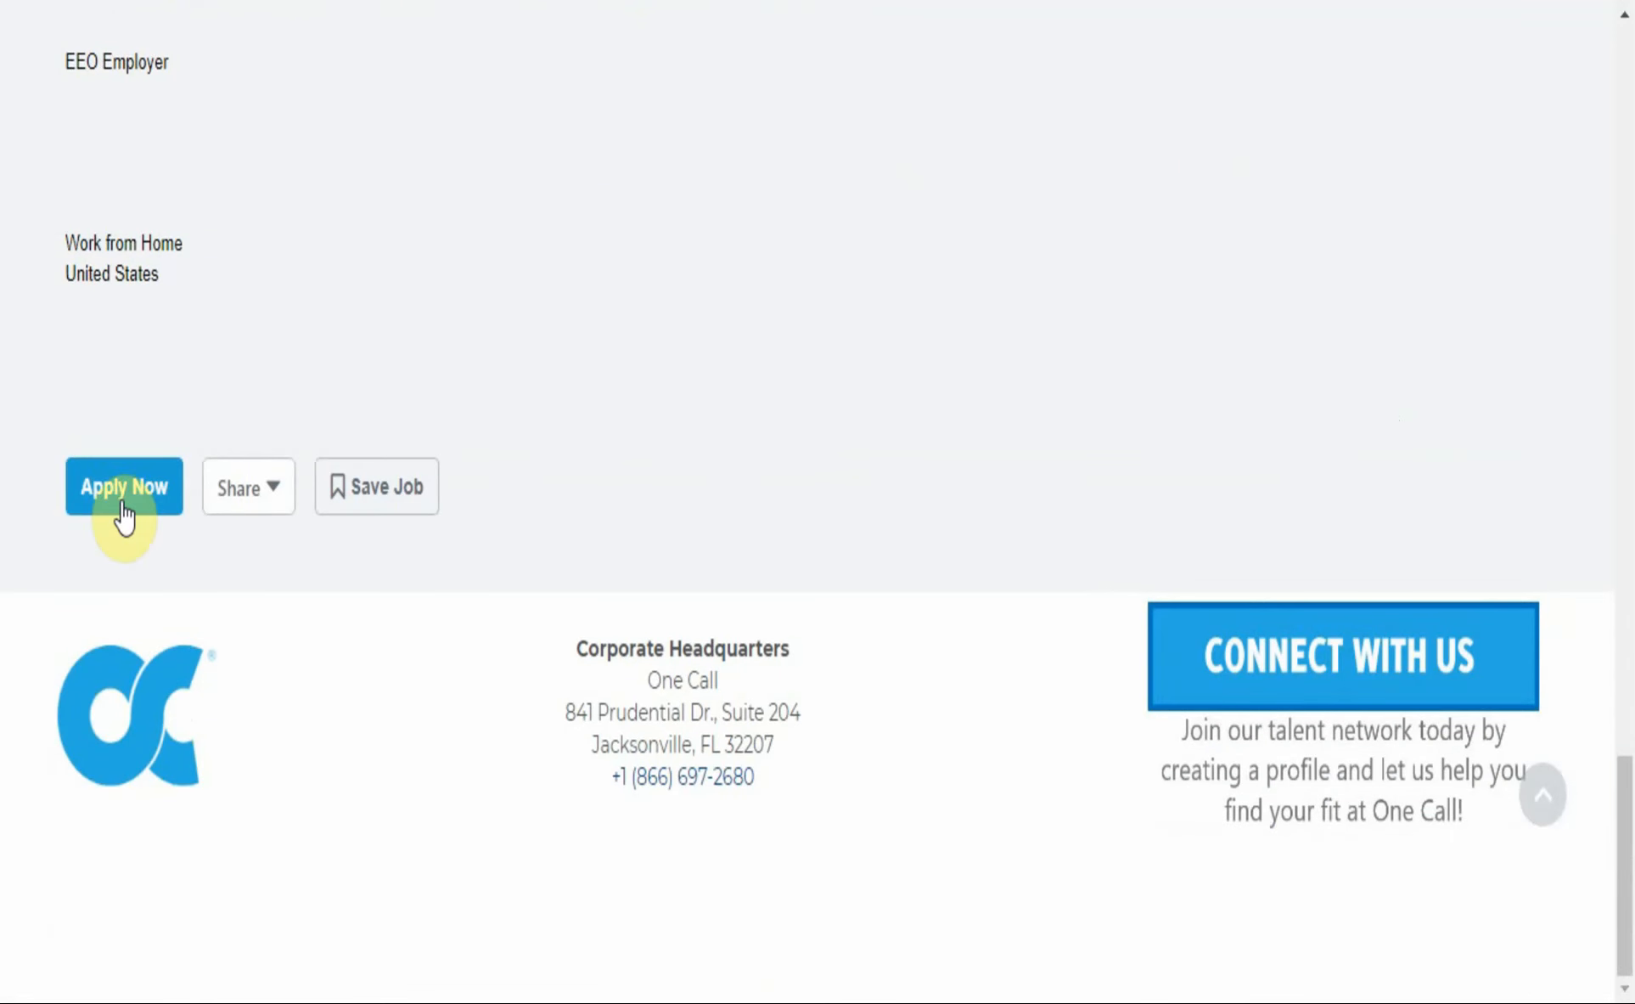
pyautogui.moveTo(156, 715)
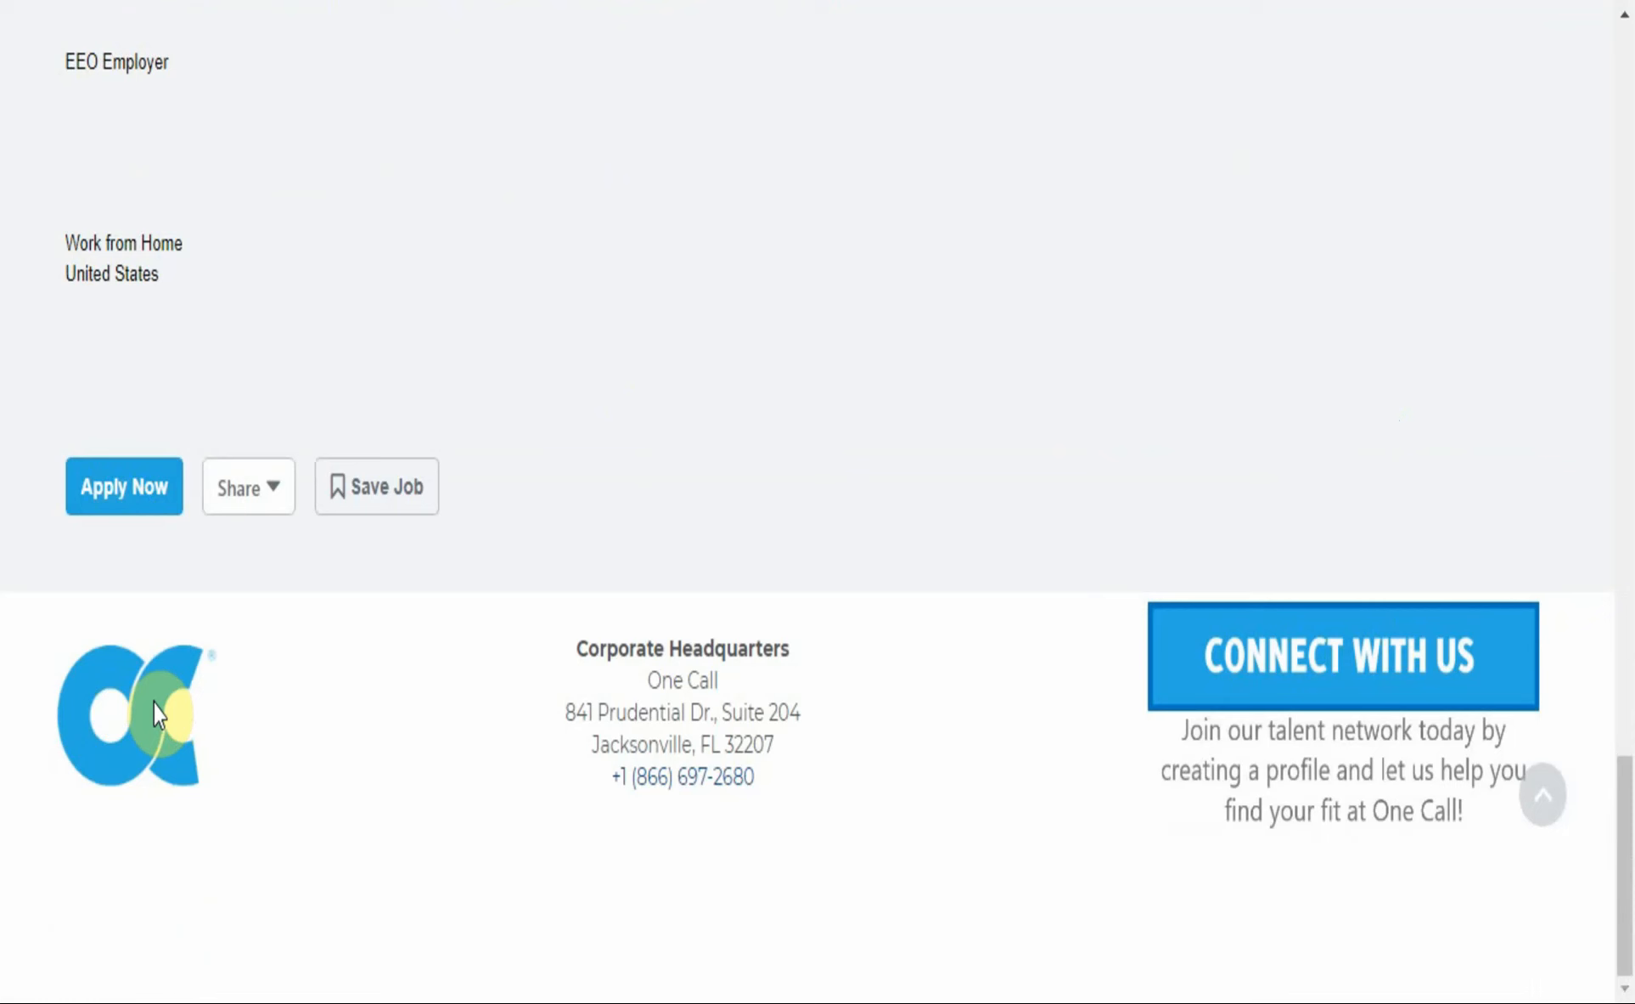
pyautogui.moveTo(1018, 719)
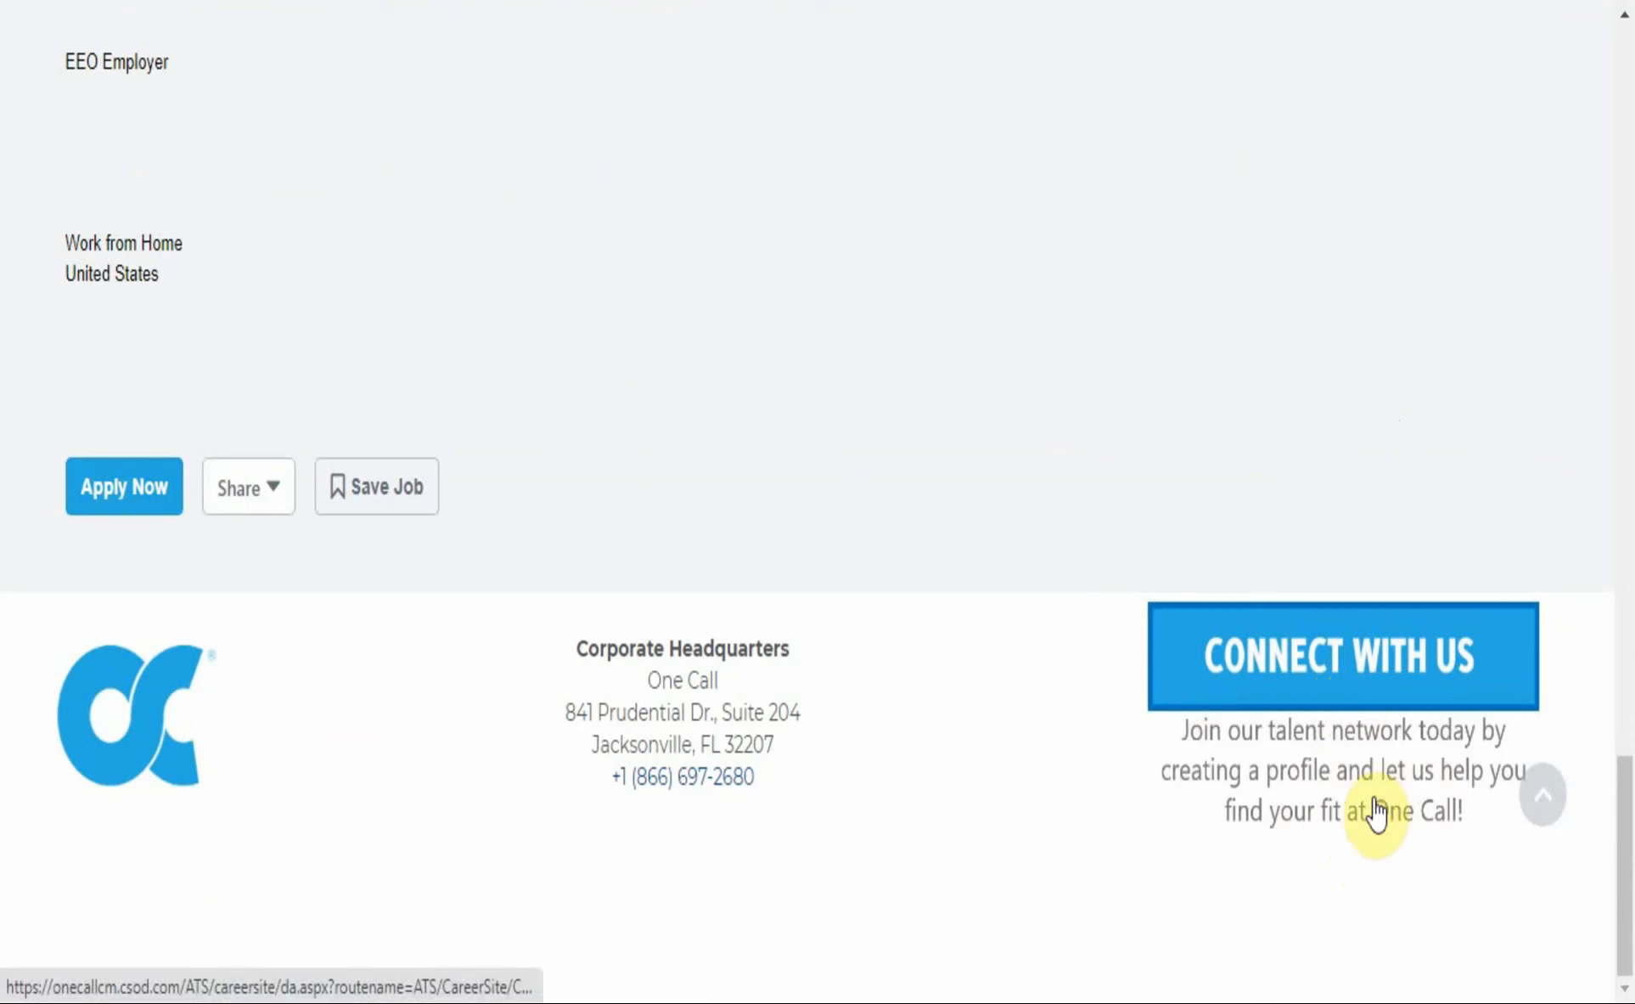
pyautogui.moveTo(1377, 892)
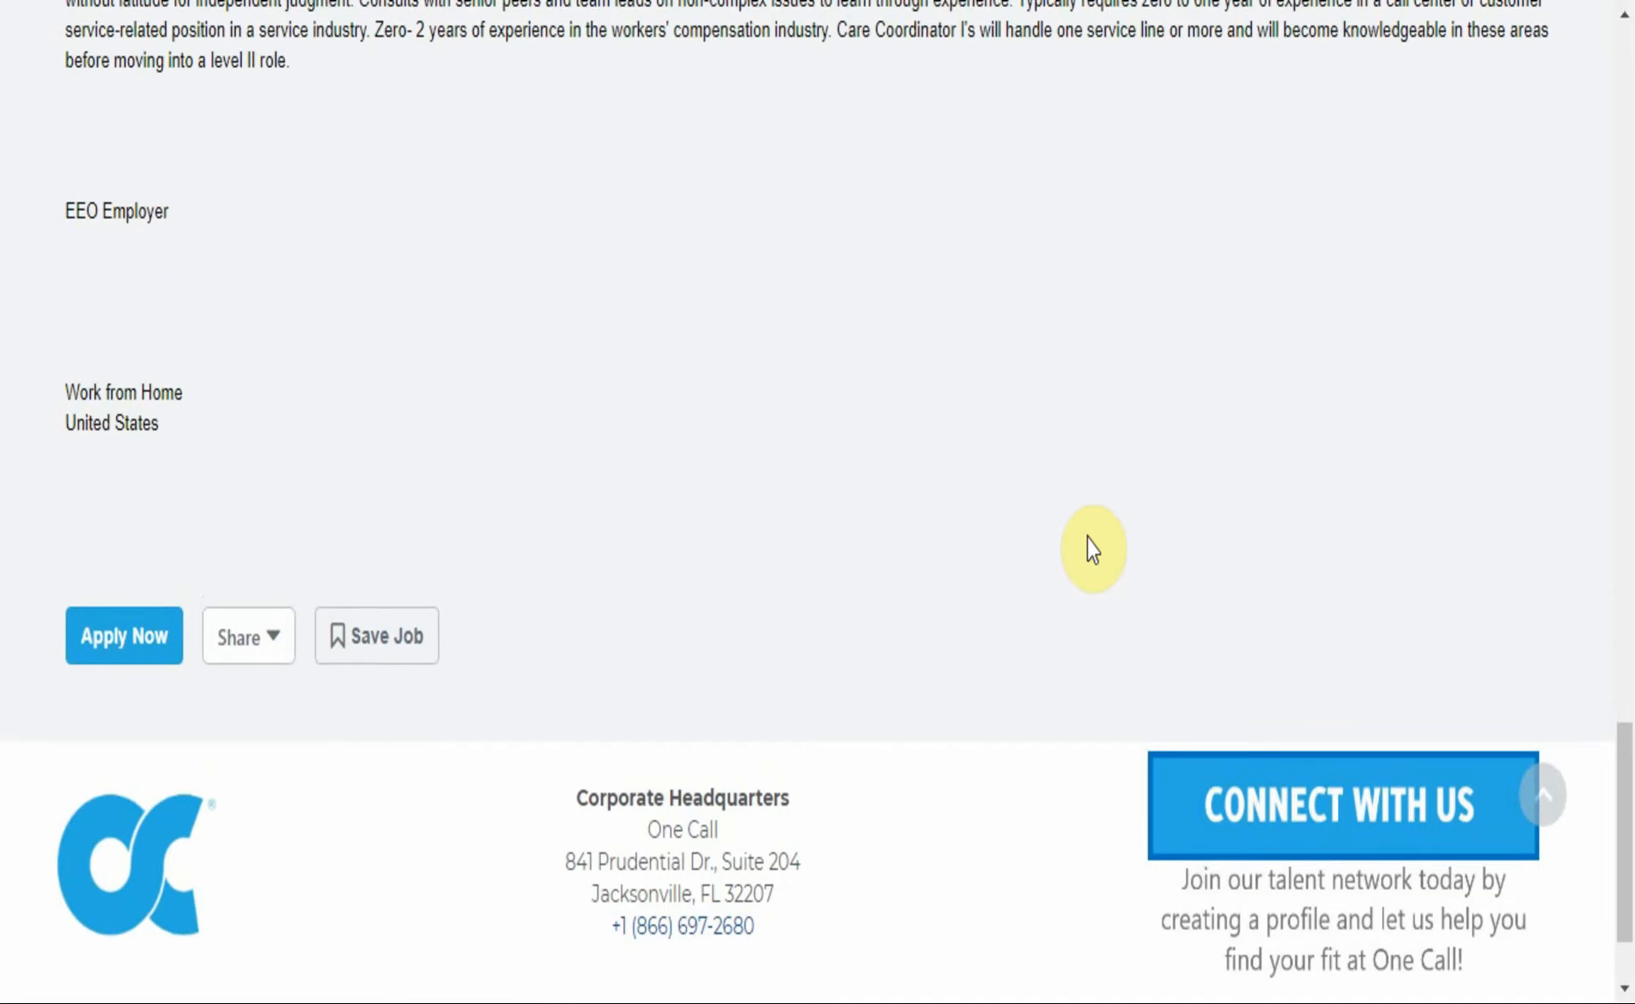
# Step: Return to the Care Coordinator I work-from-home banner at the top of the posting
pyautogui.scroll(3)
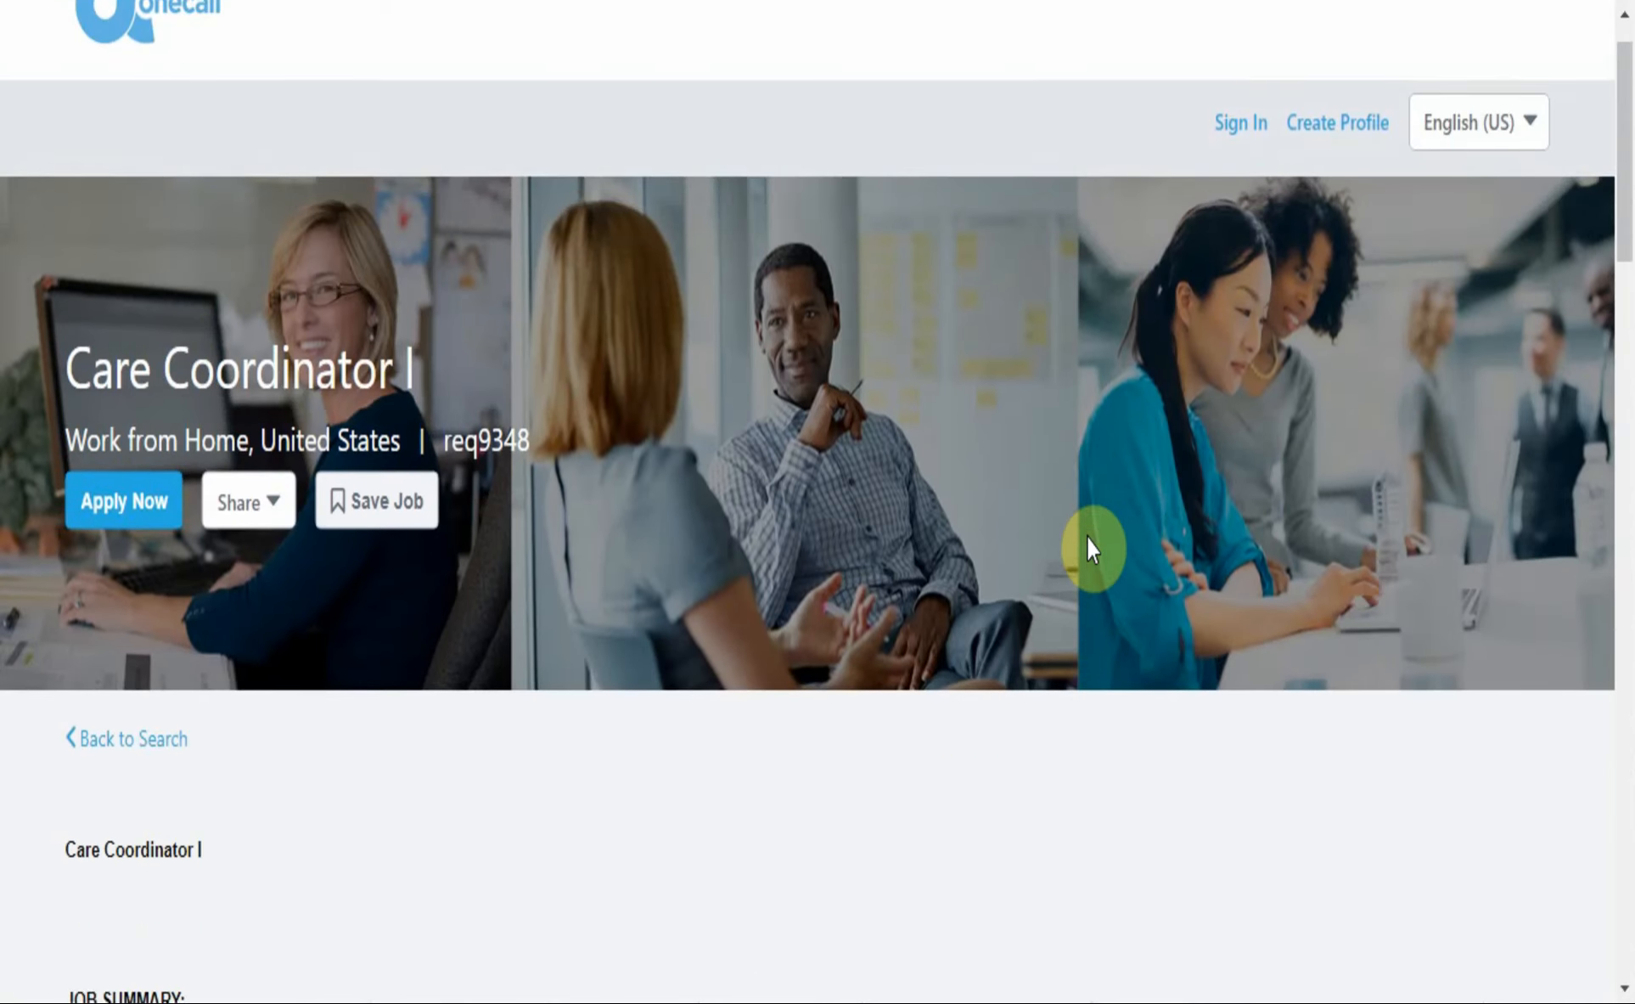
pyautogui.scroll(-3)
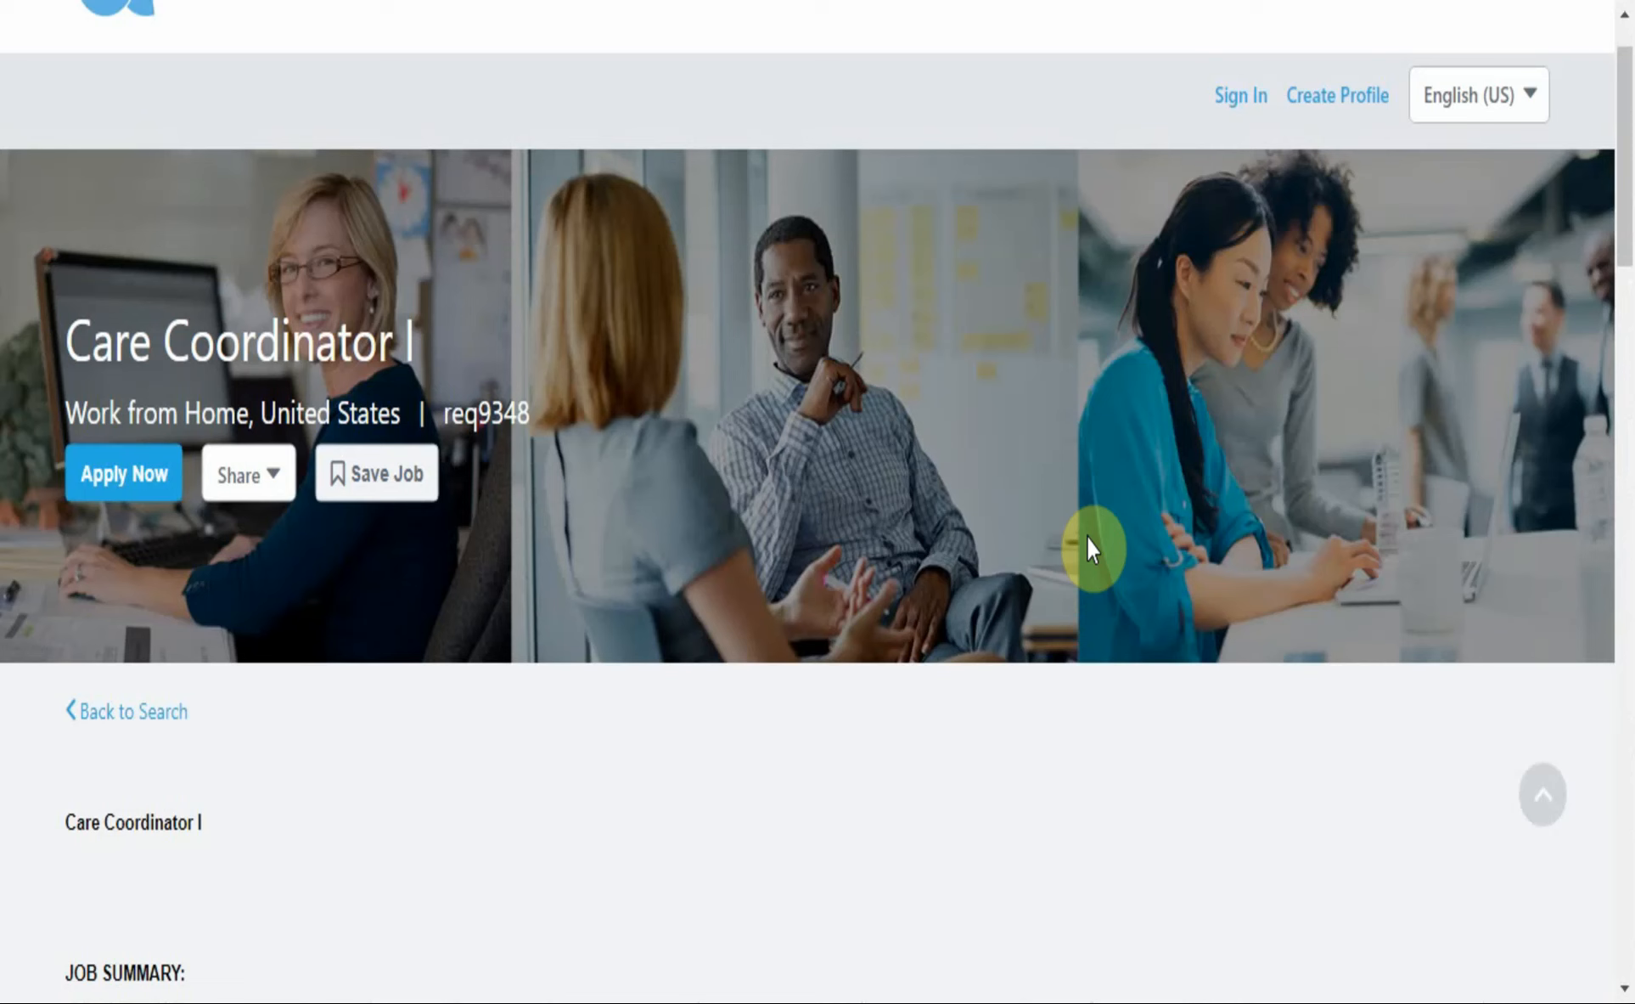
pyautogui.moveTo(156, 523)
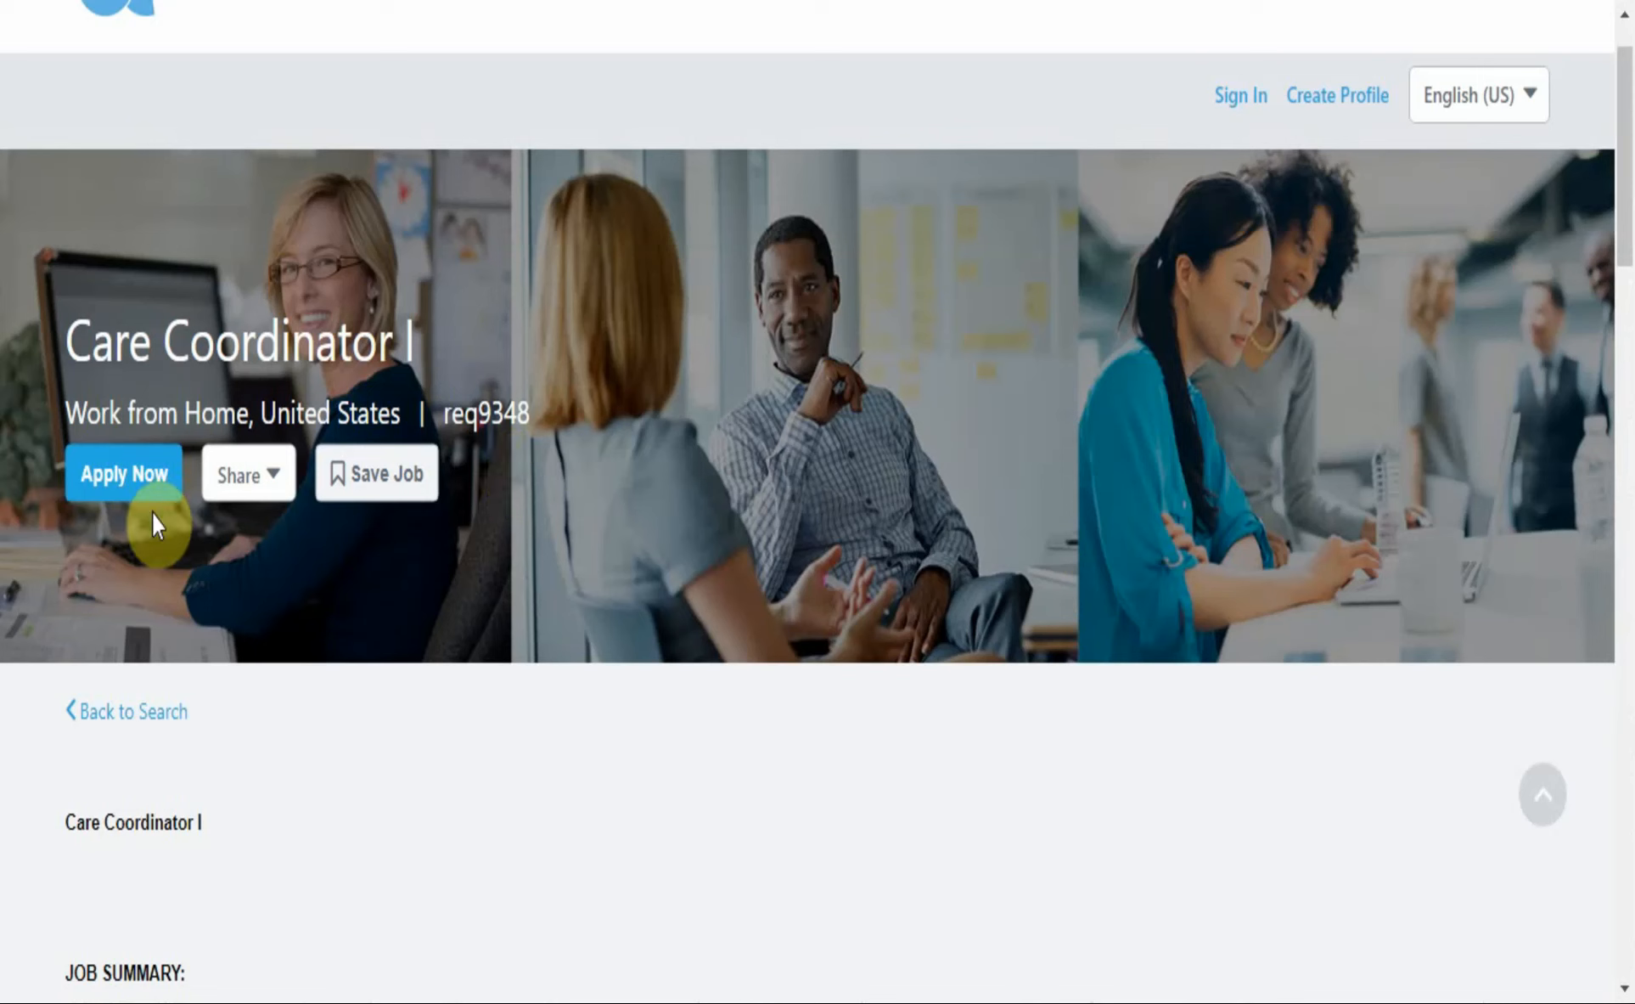
pyautogui.moveTo(677, 583)
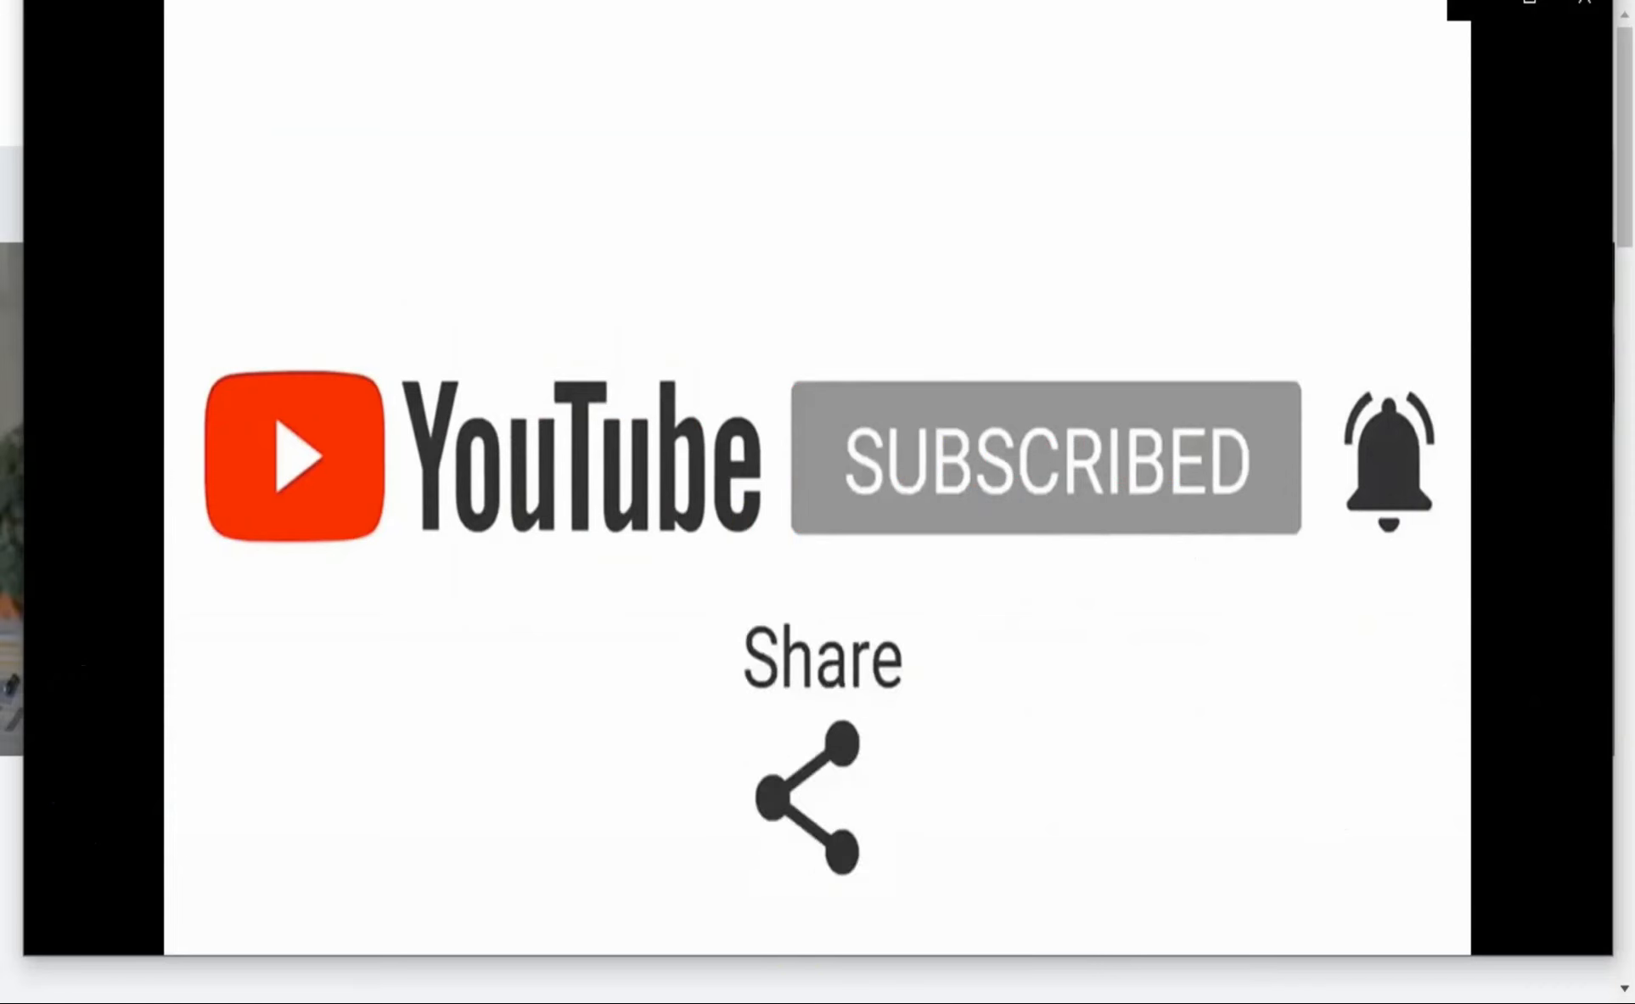
pyautogui.moveTo(761, 536)
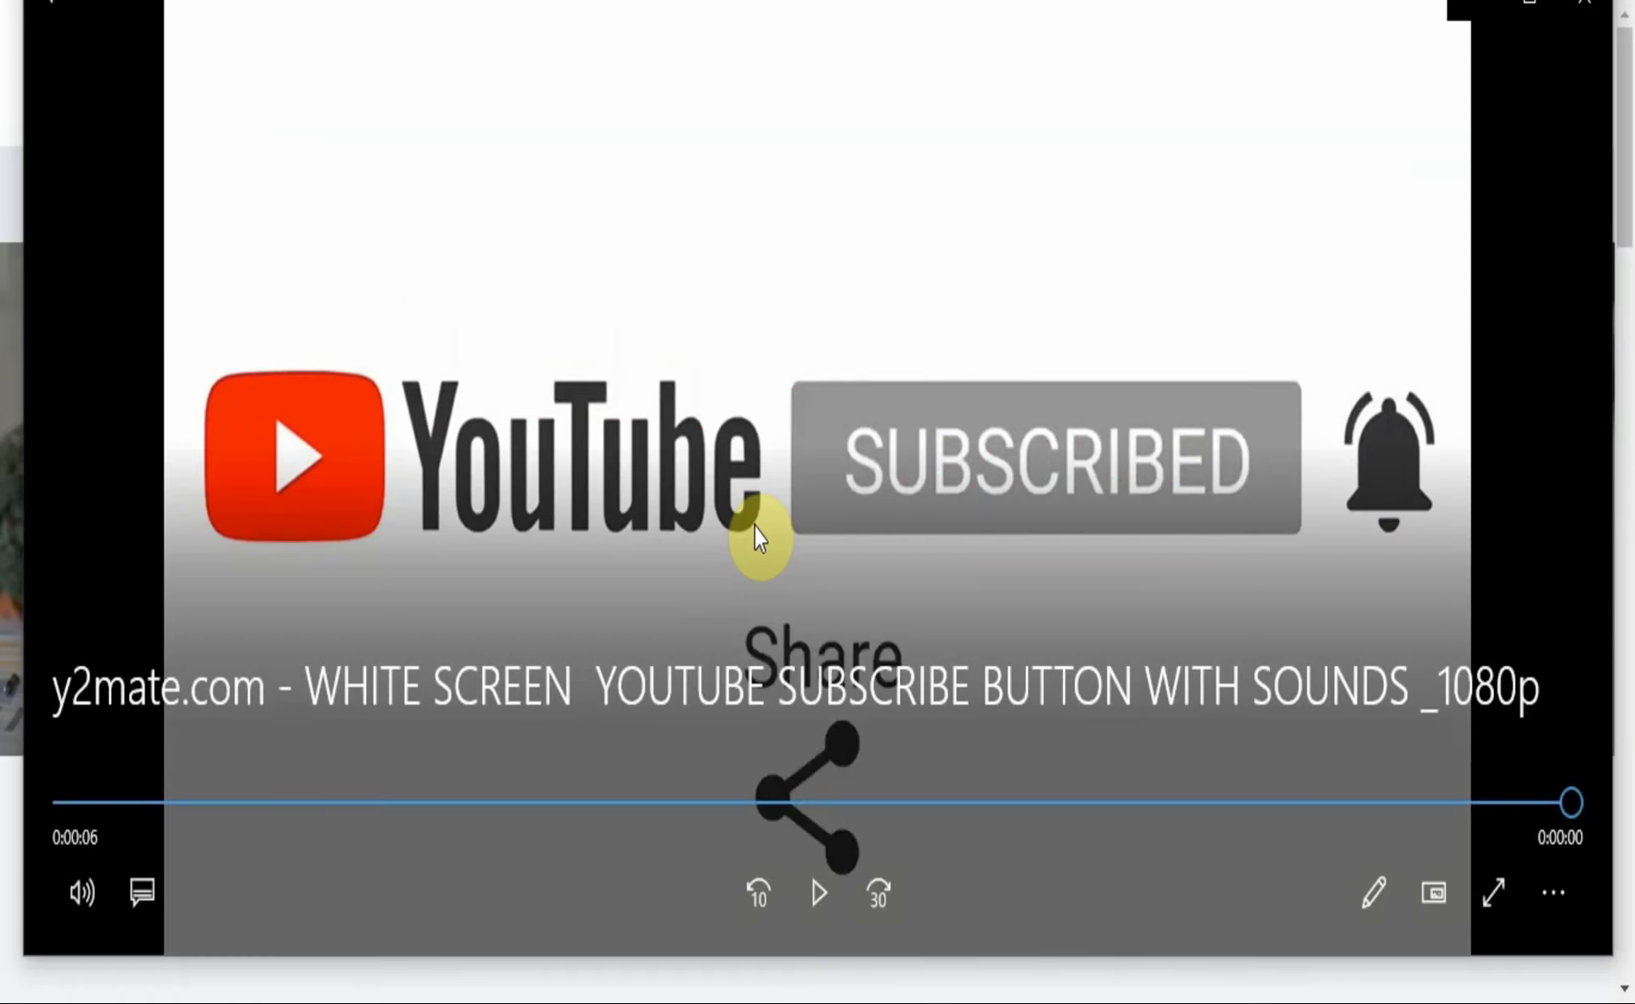